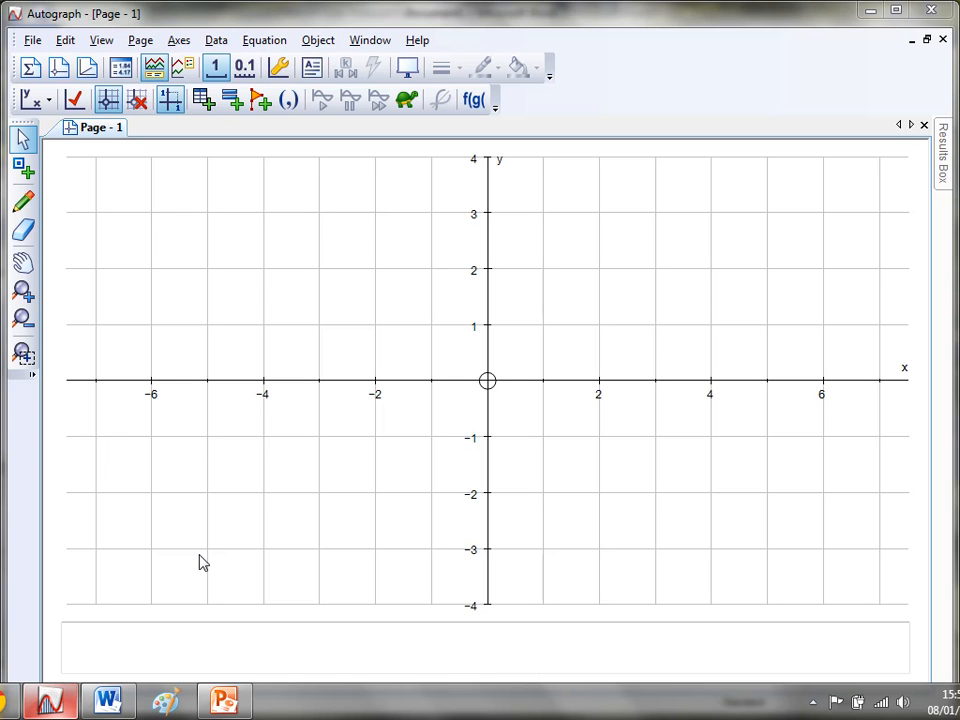
{"action": "mouse_move", "coordinate": [258, 492]}
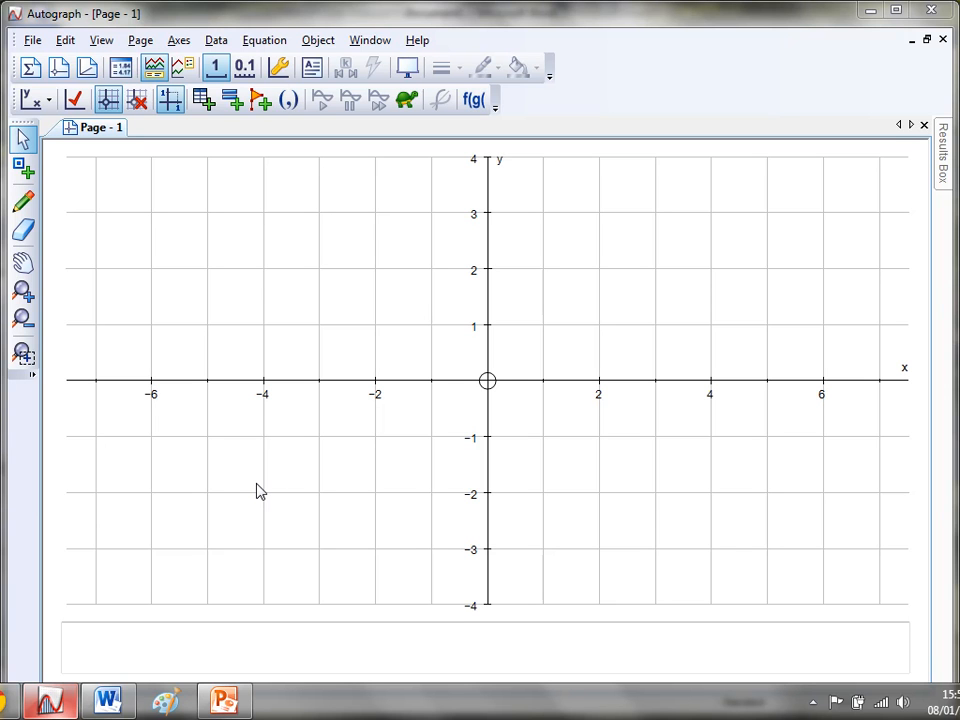
{"action": "mouse_move", "coordinate": [316, 404]}
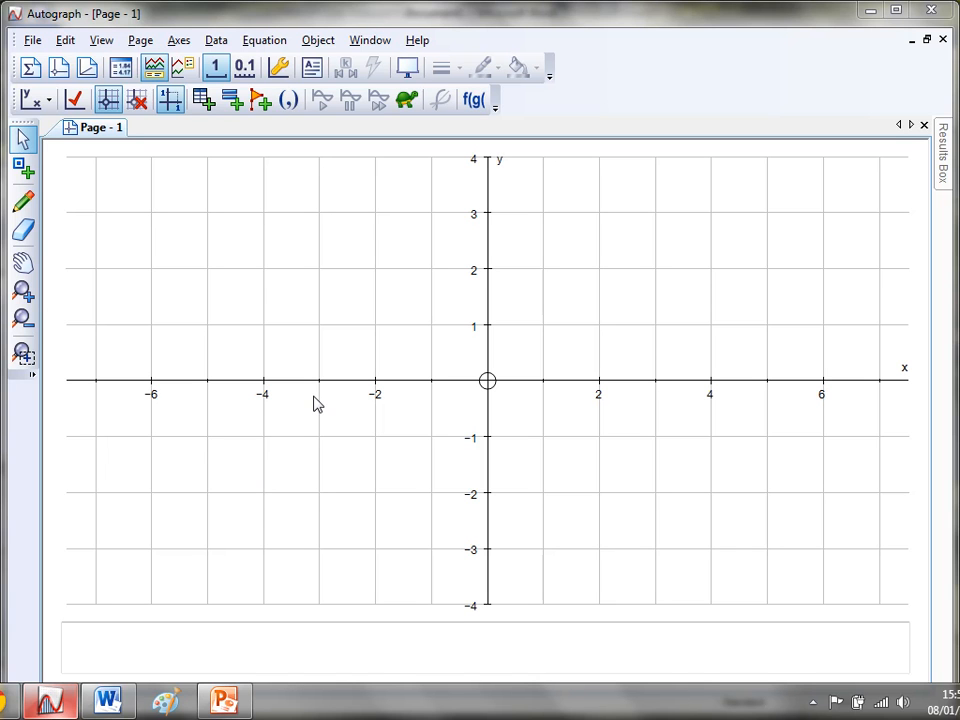
{"action": "mouse_move", "coordinate": [310, 360]}
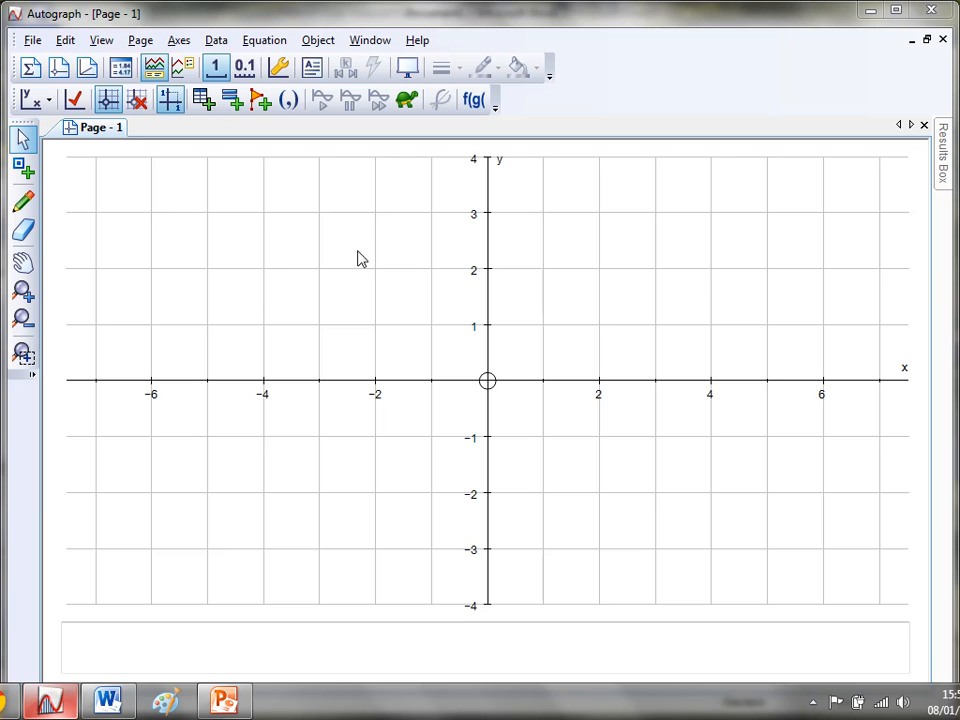
{"action": "mouse_move", "coordinate": [208, 244]}
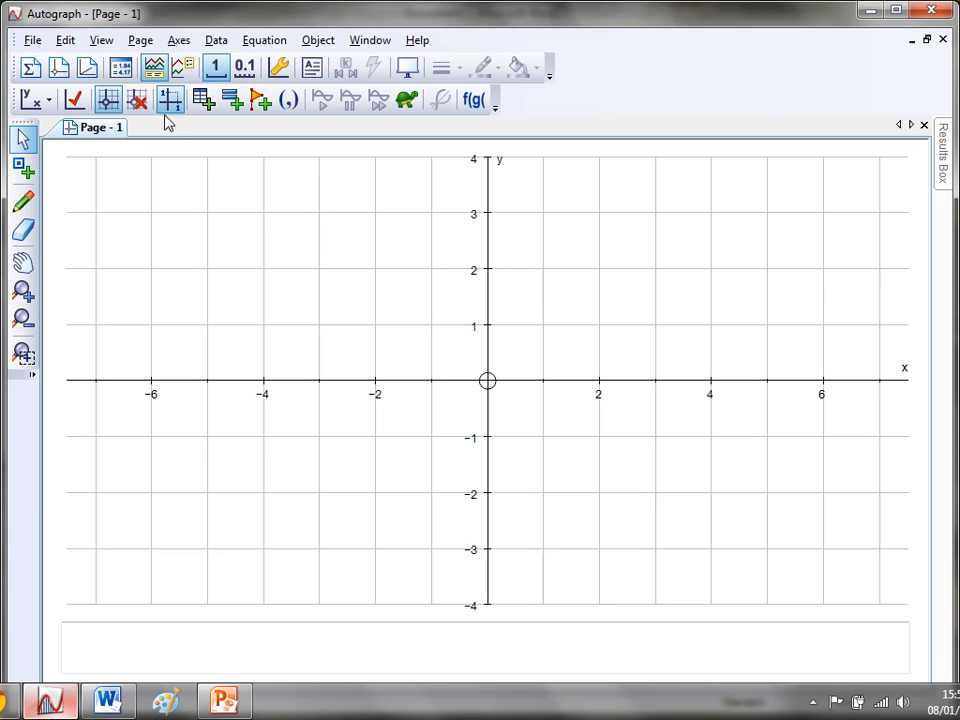
{"action": "mouse_move", "coordinate": [250, 198]}
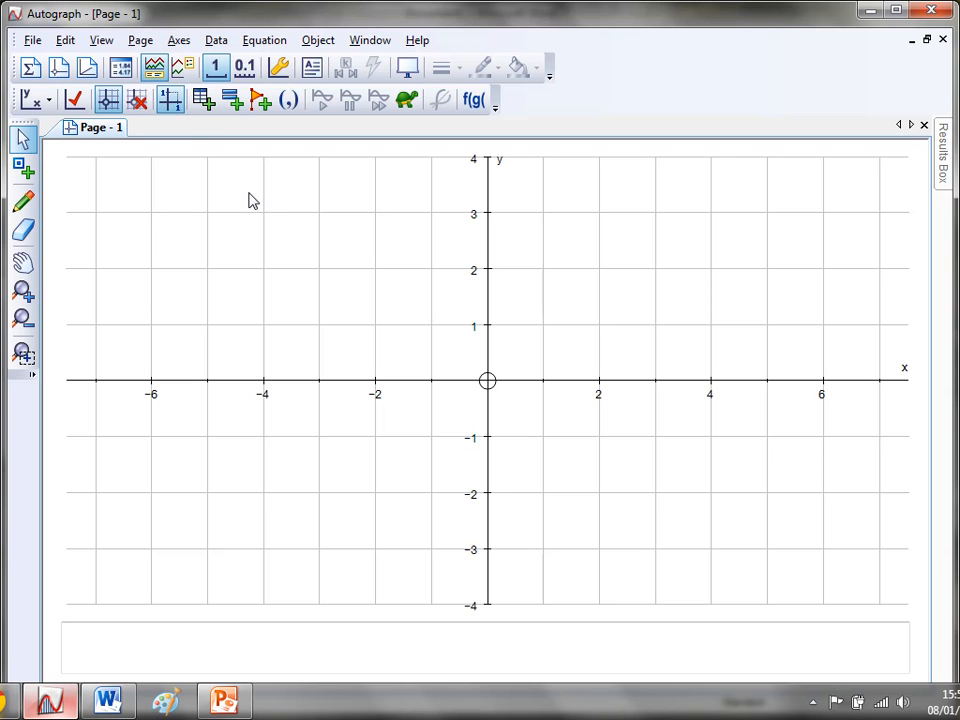
{"action": "mouse_move", "coordinate": [230, 218]}
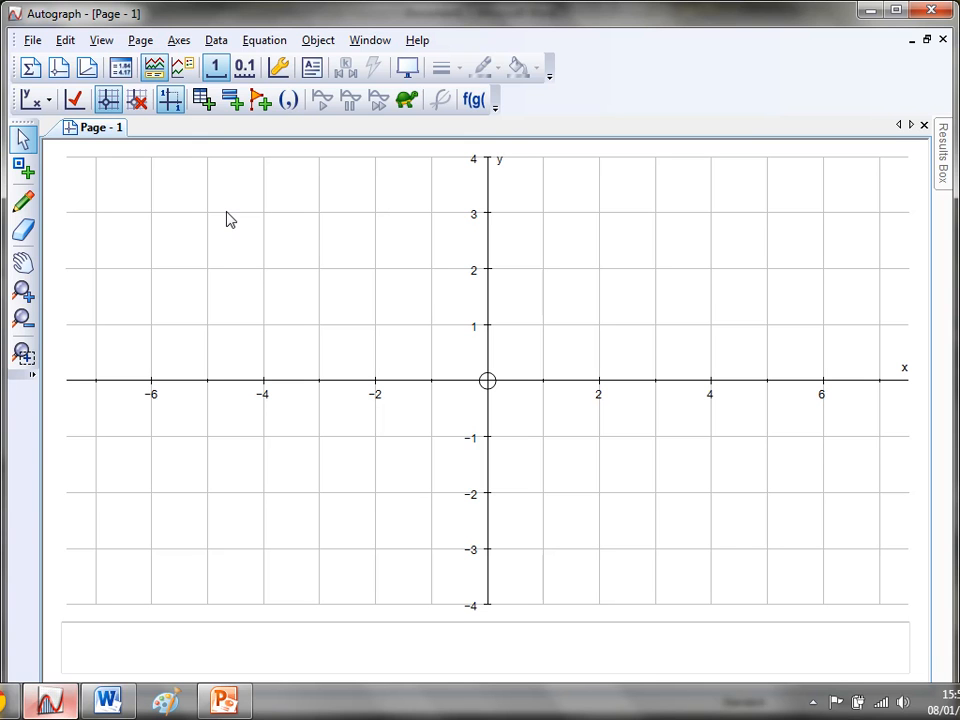
{"action": "mouse_move", "coordinate": [352, 210]}
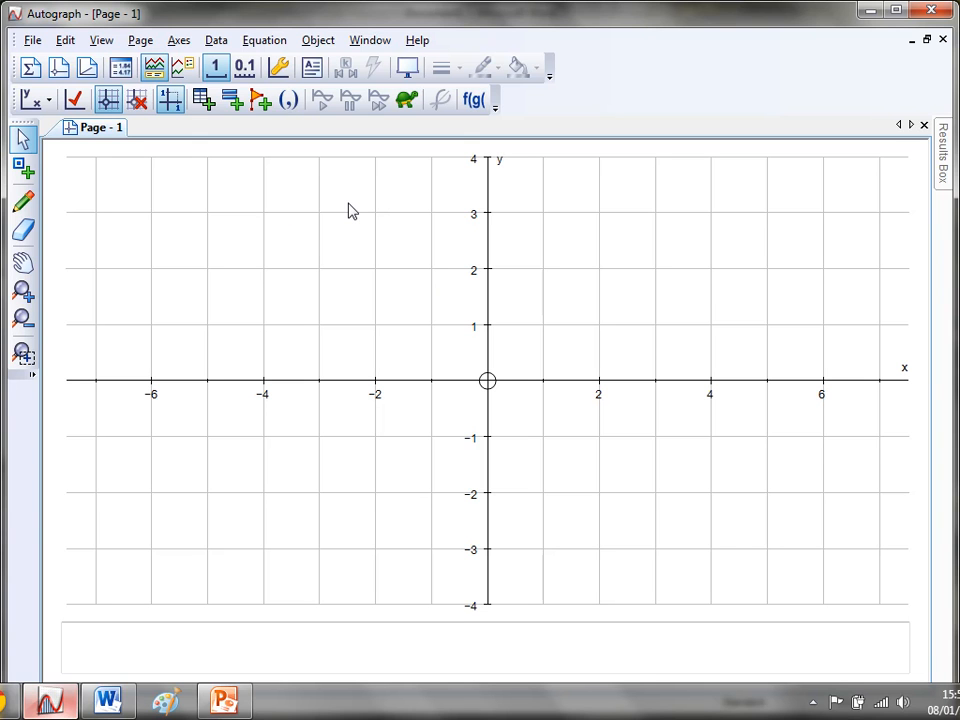
{"action": "mouse_move", "coordinate": [476, 218]}
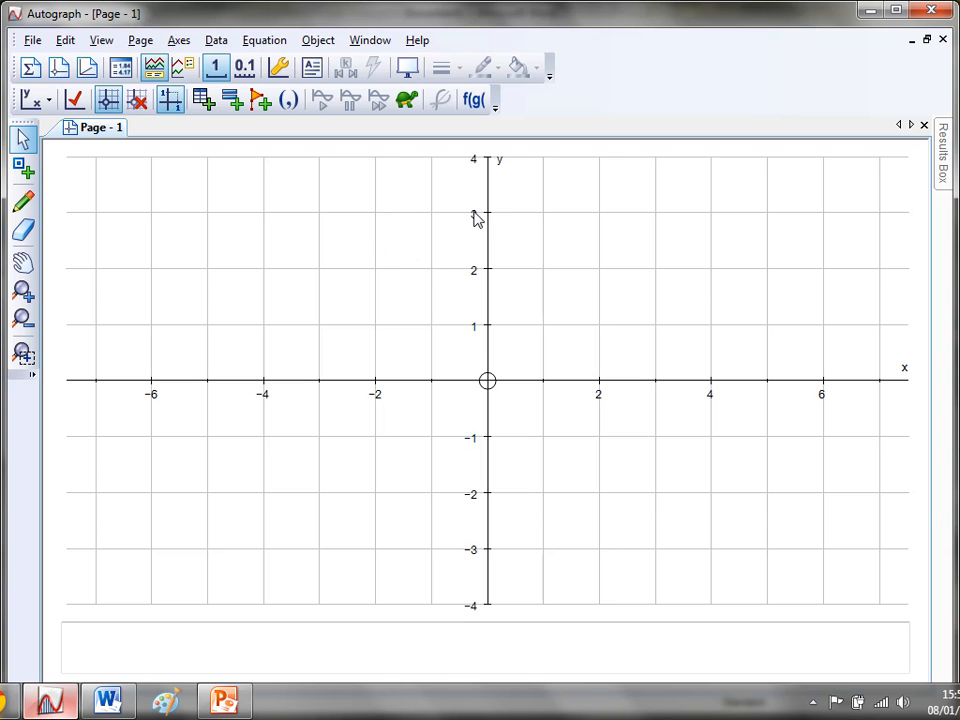
{"action": "mouse_move", "coordinate": [392, 258]}
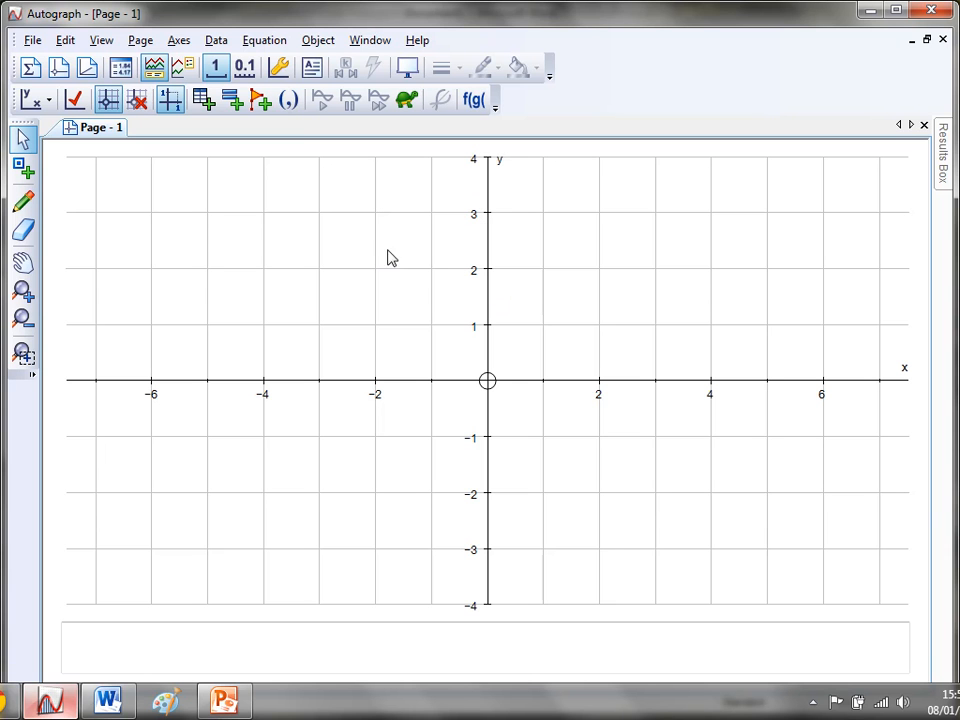
Set the Axes and Grid line widths to 1½ pt in the Appearance settings.
{"action": "left_click", "coordinate": [280, 66]}
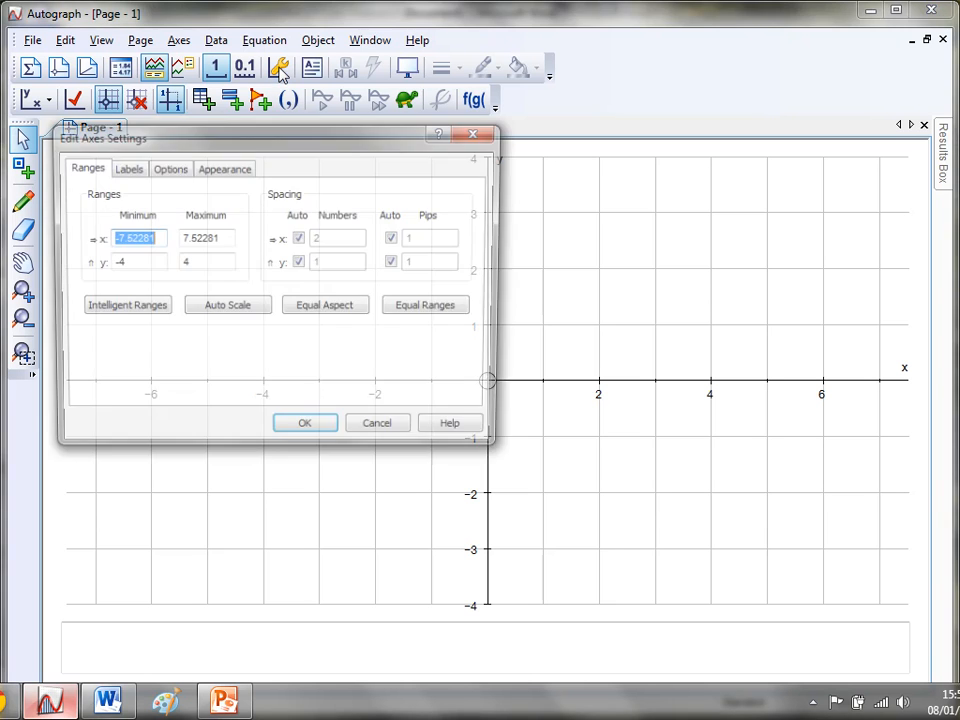
{"action": "left_click", "coordinate": [224, 168]}
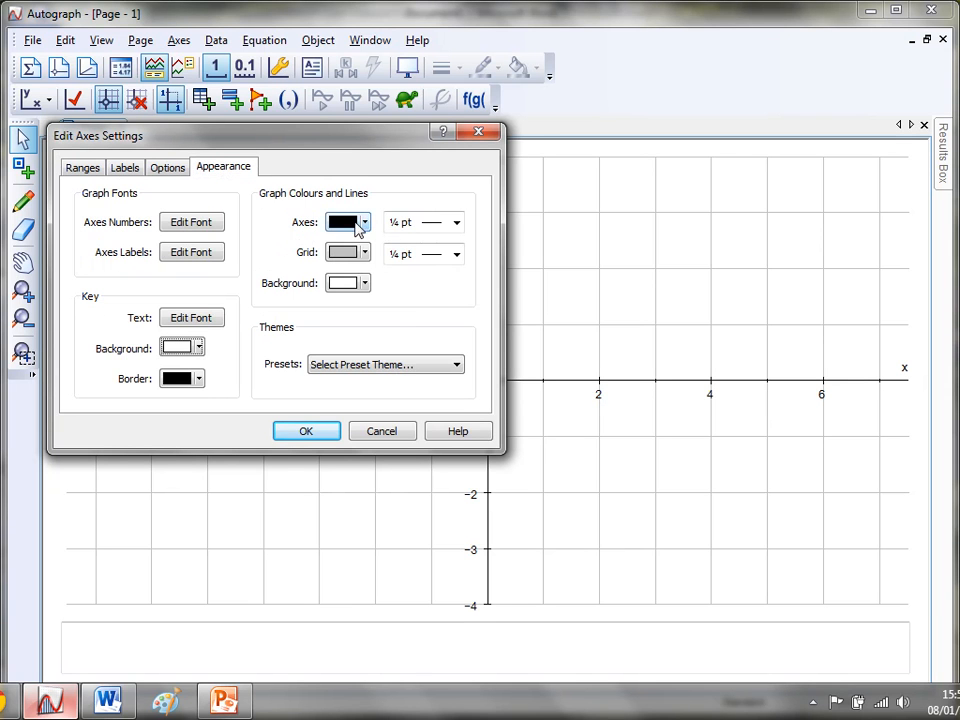
{"action": "left_click", "coordinate": [456, 222]}
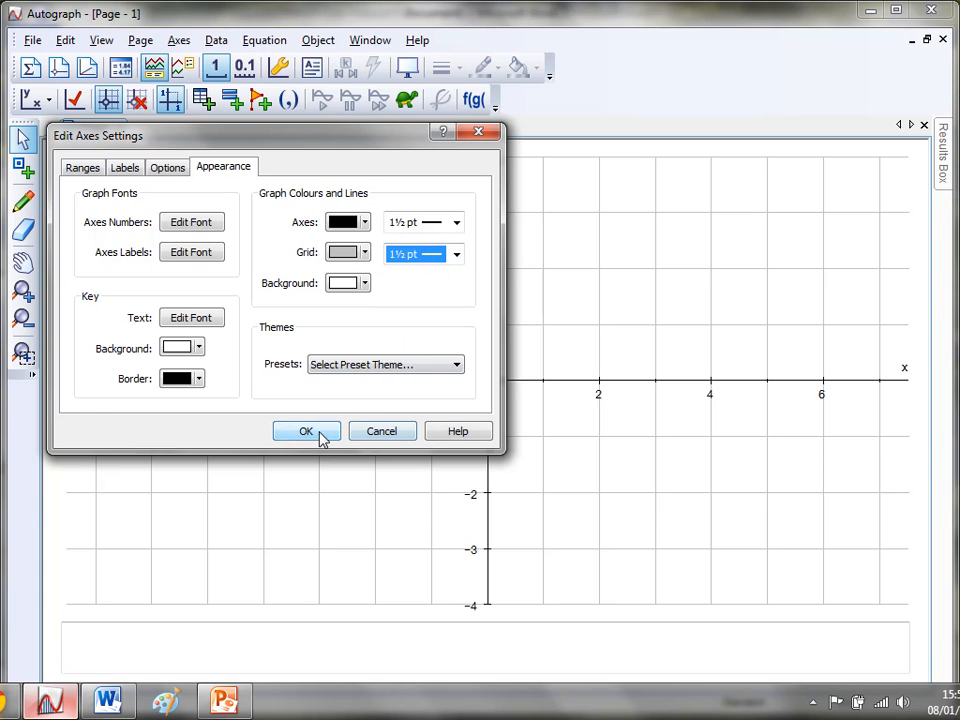
{"action": "left_click", "coordinate": [306, 432]}
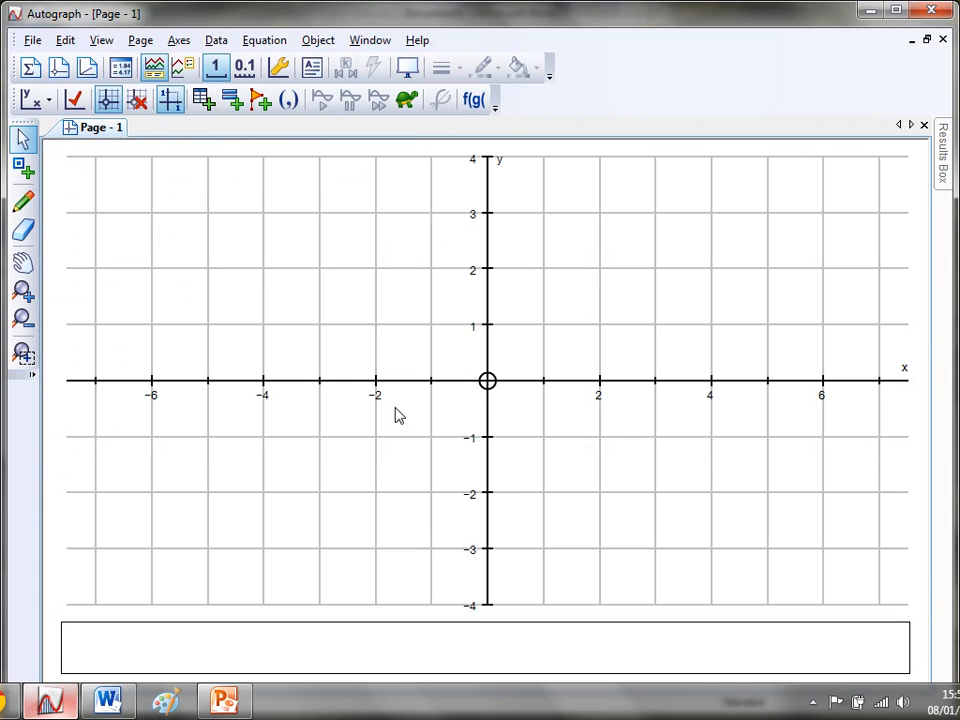
{"action": "mouse_move", "coordinate": [462, 302]}
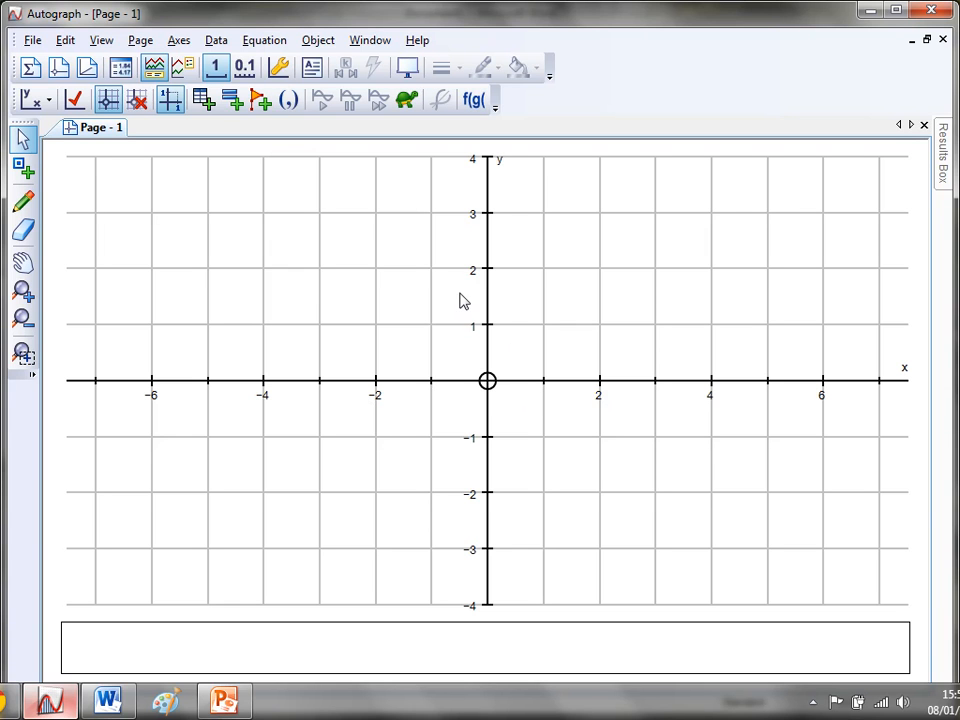
{"action": "mouse_move", "coordinate": [500, 288]}
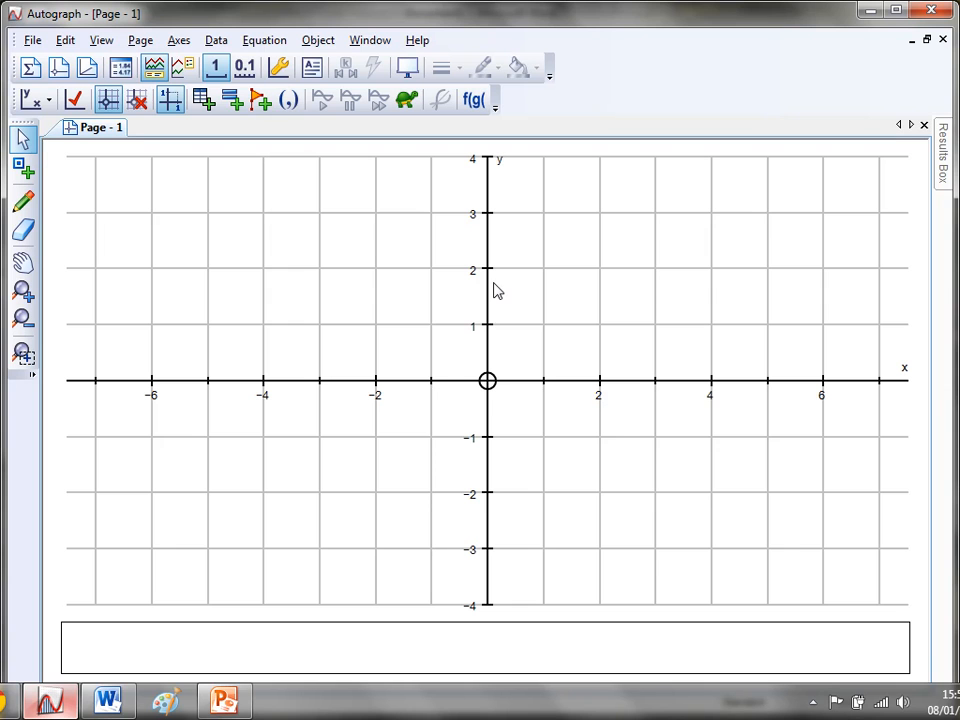
{"action": "mouse_move", "coordinate": [414, 458]}
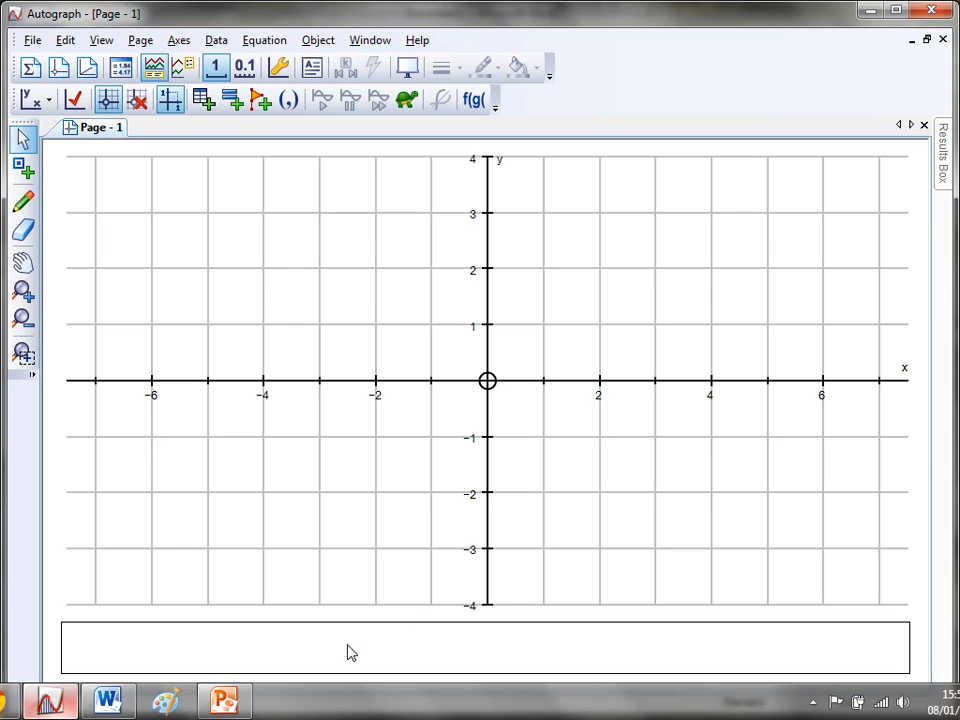
Hide the entry bar strip so the grid fills the page with larger squares.
{"action": "right_click", "coordinate": [350, 650]}
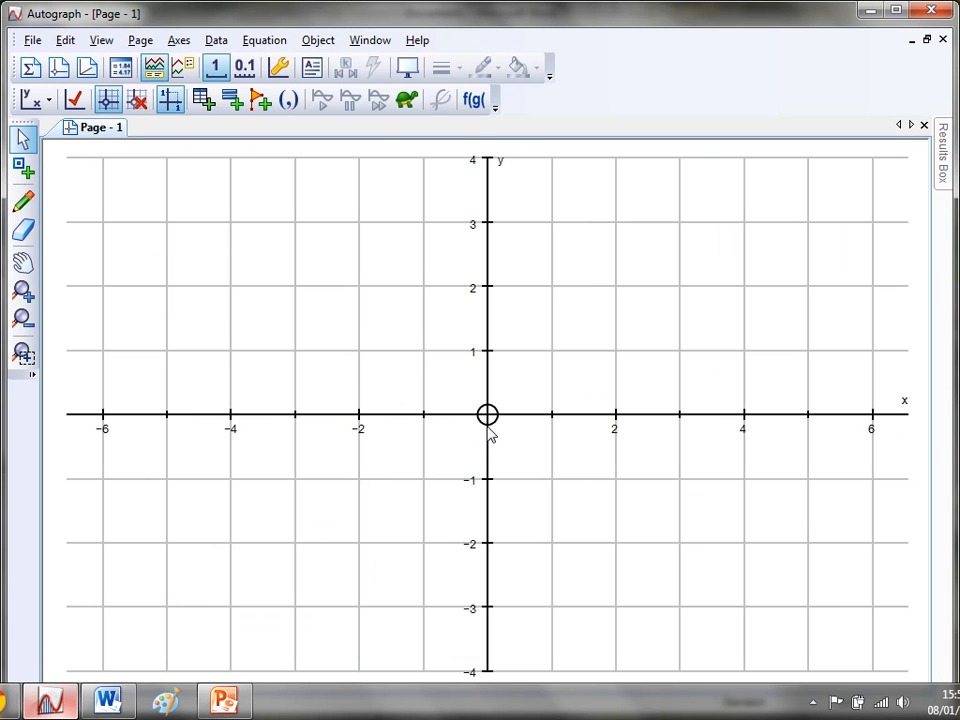
{"action": "mouse_move", "coordinate": [390, 206]}
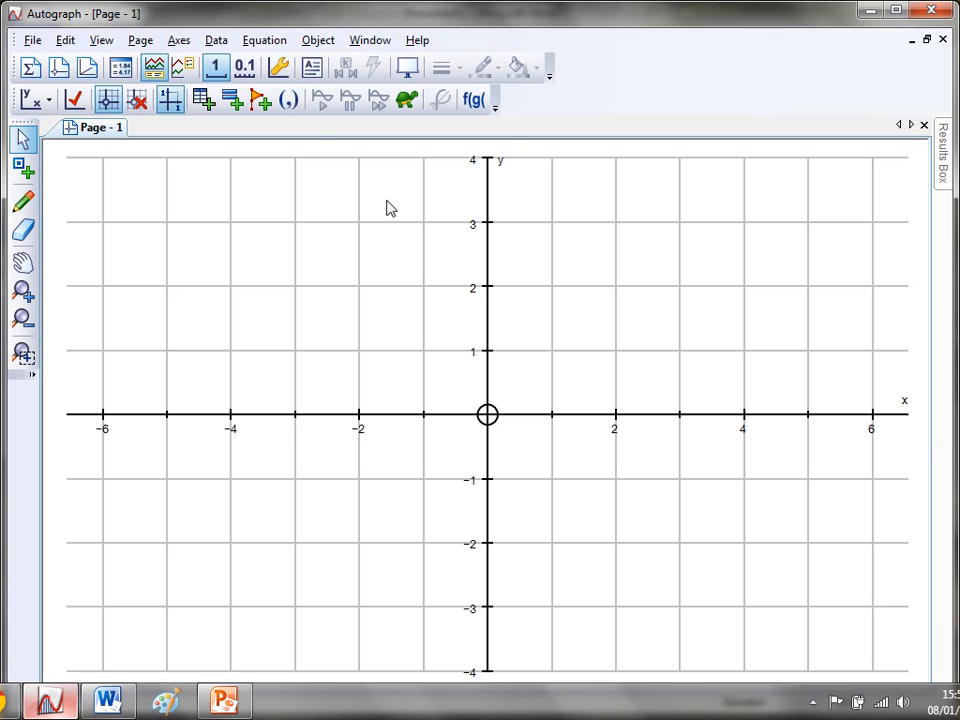
Set the y-axis range to Minimum -8 and Maximum 8.
{"action": "left_click", "coordinate": [280, 66]}
{"action": "type", "text": "8"}
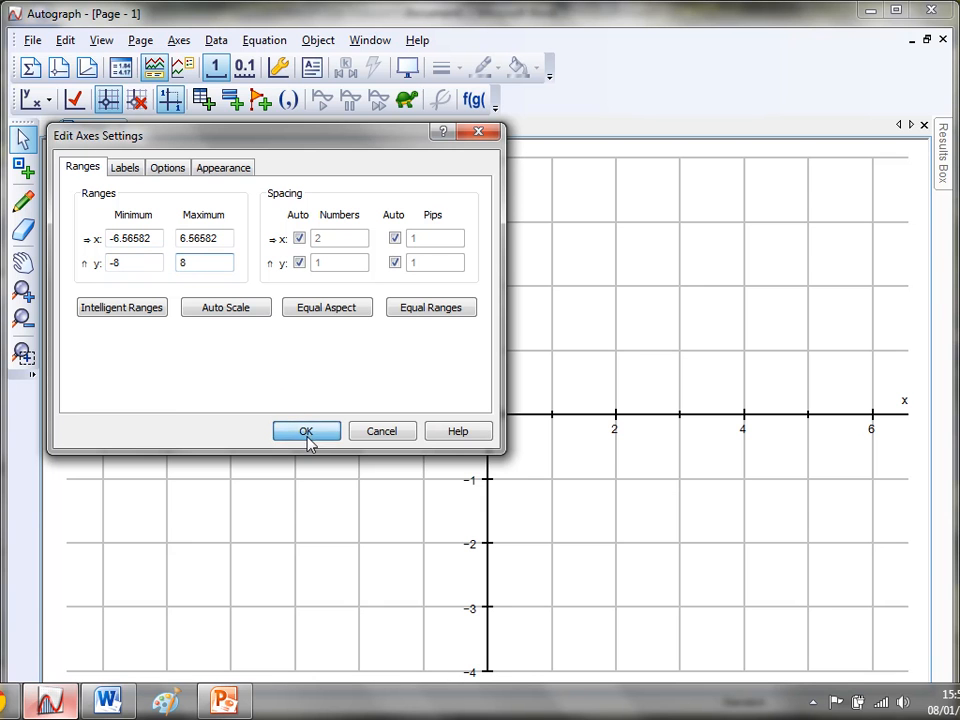
{"action": "left_click", "coordinate": [306, 432]}
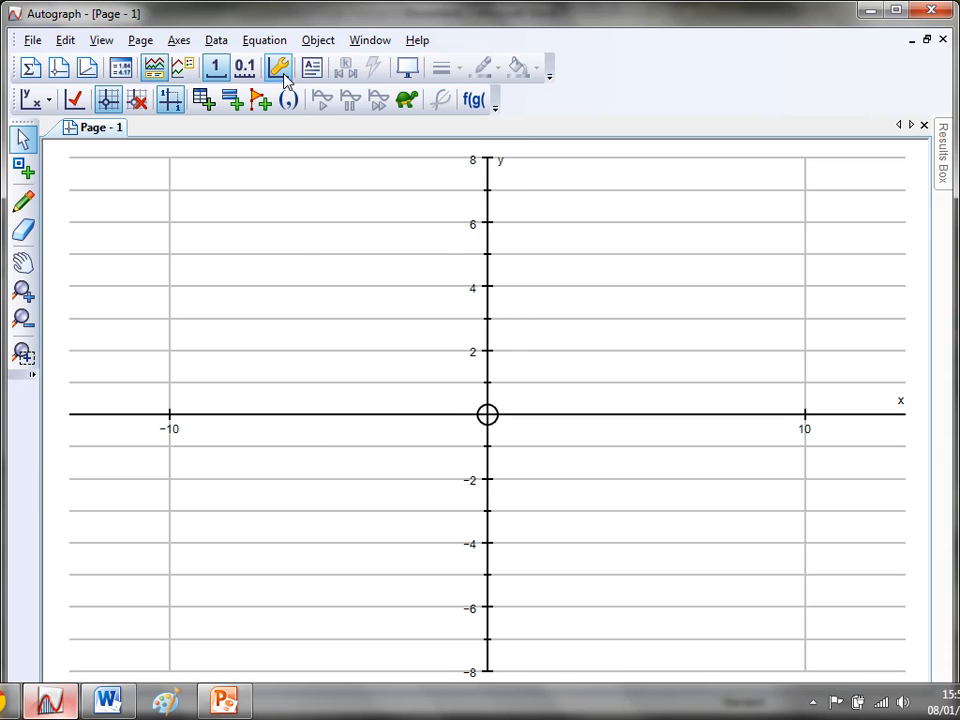
Keep y from -8 to 8 and set tick spacing 1 on both axes instead of automatic.
{"action": "left_click", "coordinate": [280, 68]}
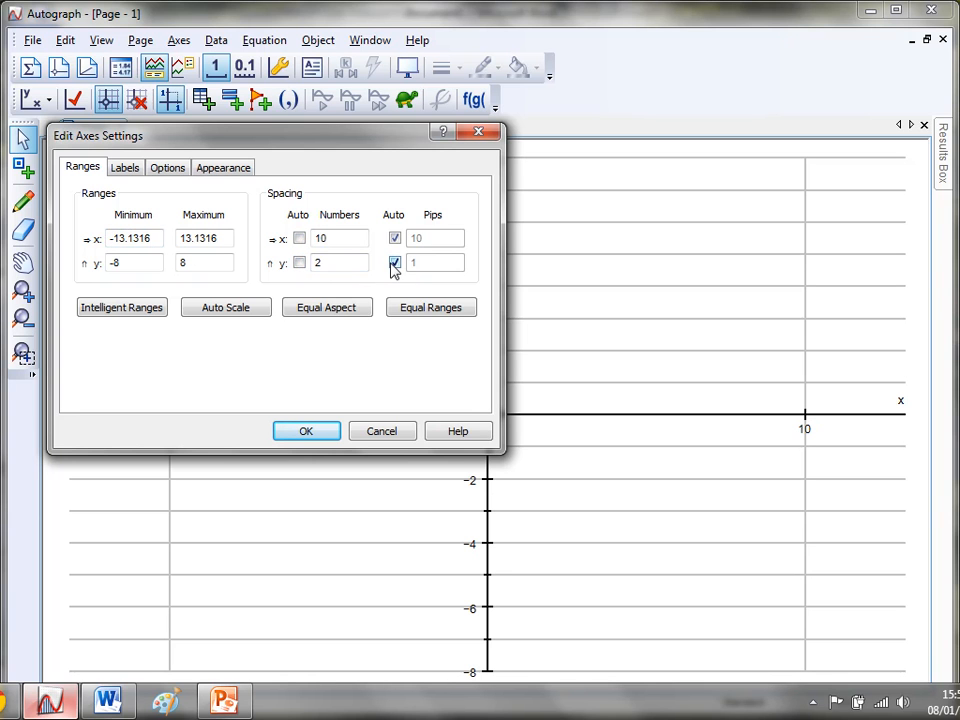
{"action": "left_click", "coordinate": [394, 262]}
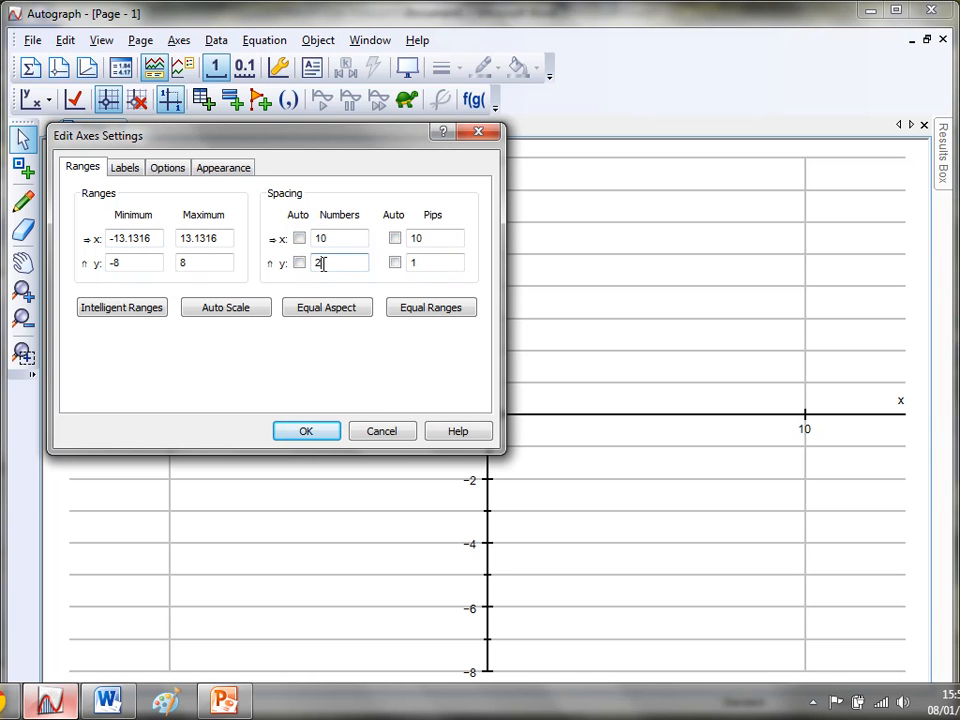
{"action": "type", "text": "1"}
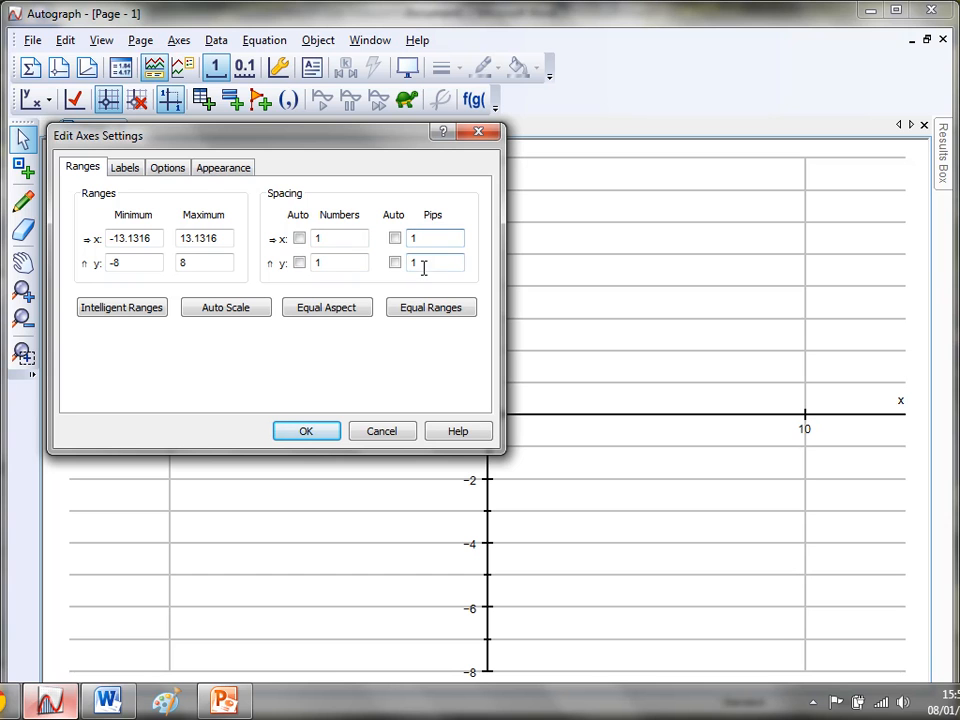
{"action": "left_click", "coordinate": [306, 430]}
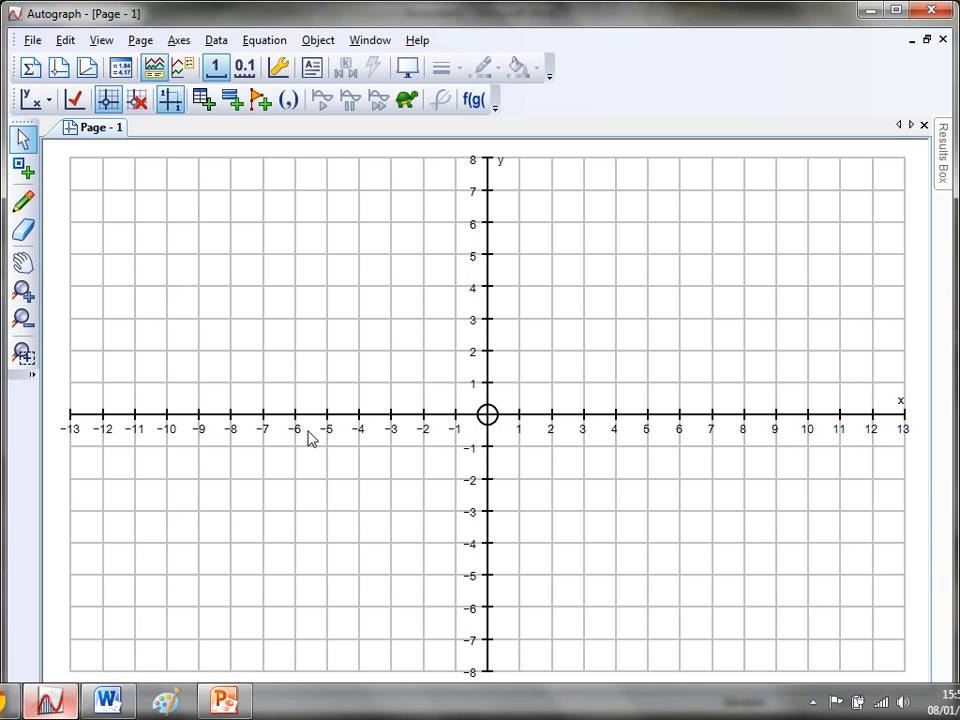
{"action": "mouse_move", "coordinate": [888, 436]}
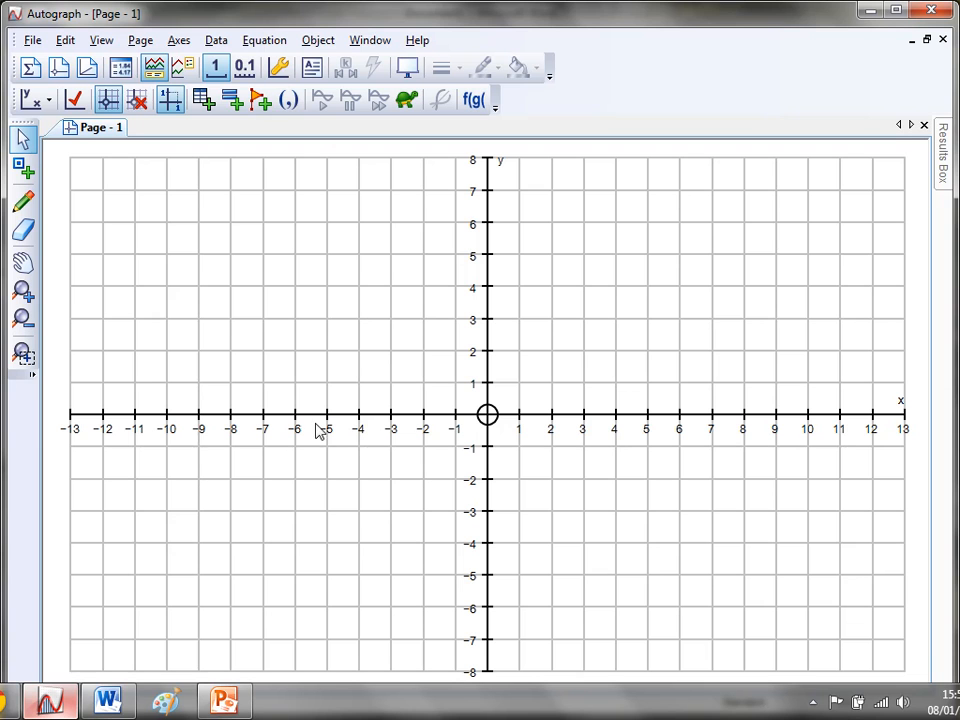
{"action": "mouse_move", "coordinate": [80, 440]}
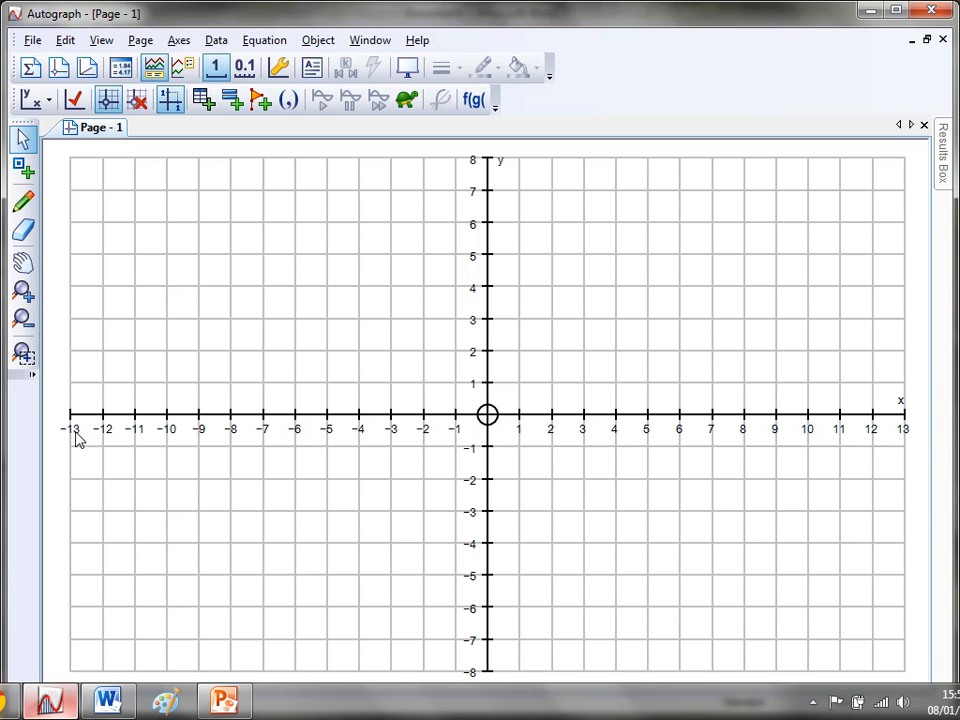
{"action": "mouse_move", "coordinate": [764, 404]}
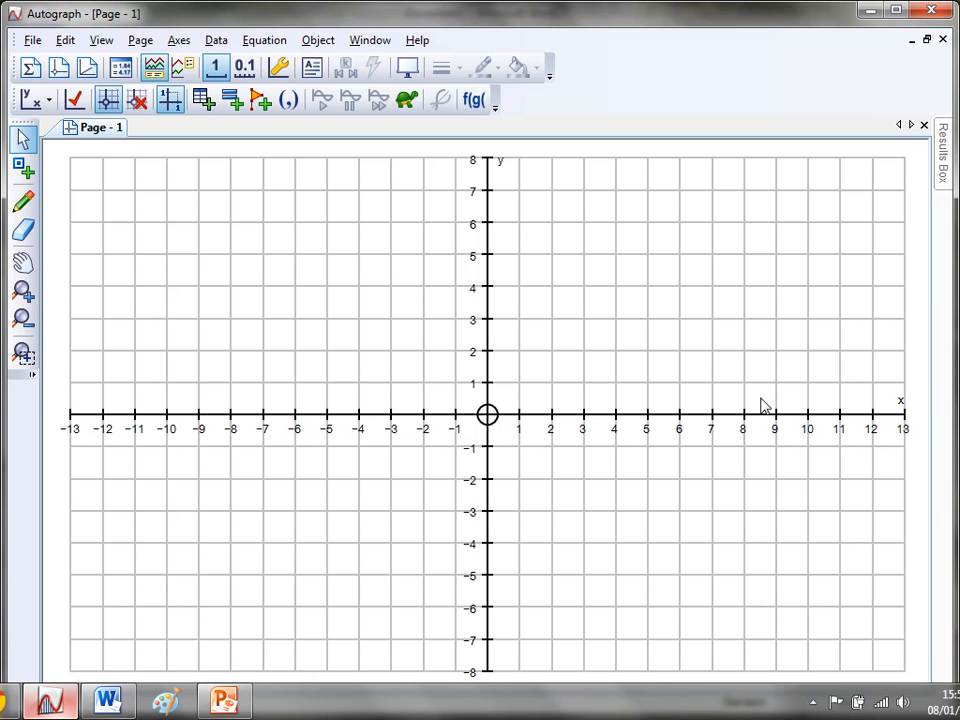
{"action": "mouse_move", "coordinate": [848, 432]}
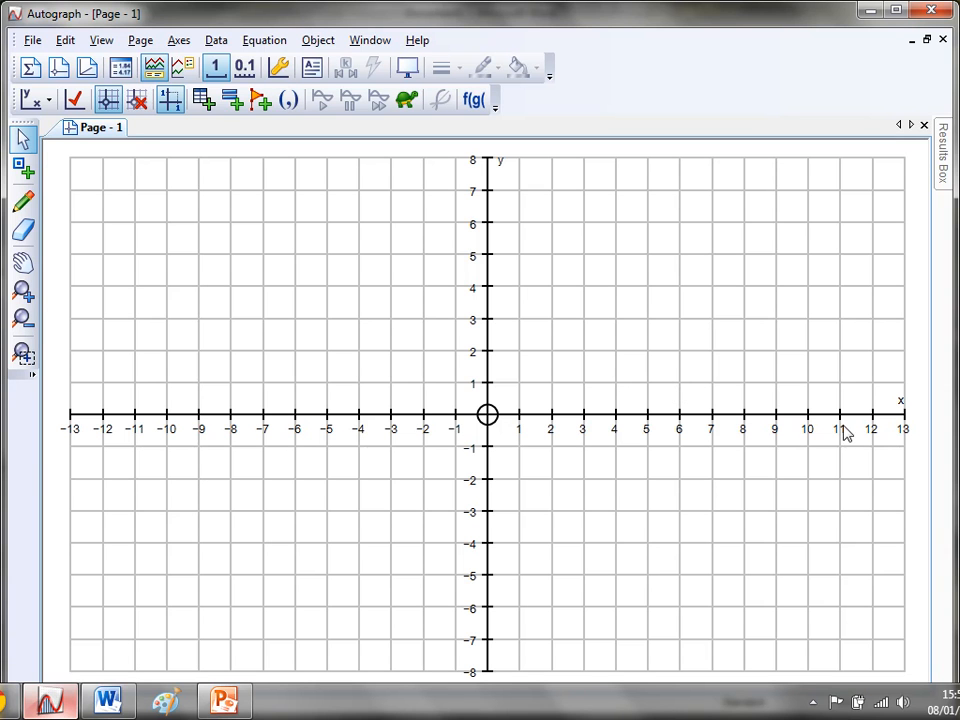
{"action": "mouse_move", "coordinate": [800, 216]}
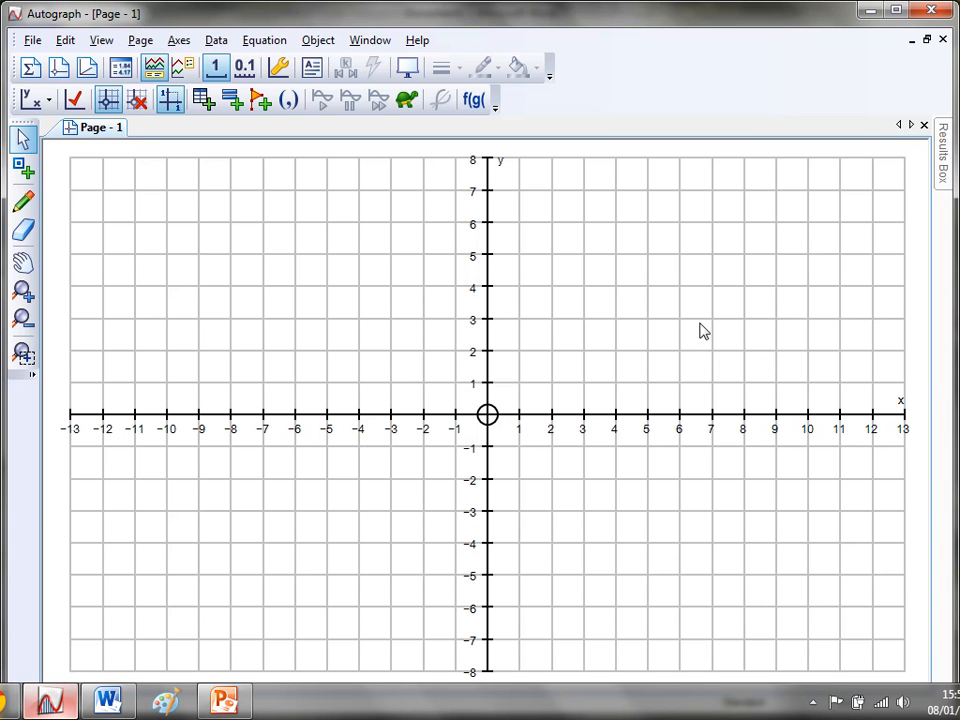
{"action": "mouse_move", "coordinate": [612, 264]}
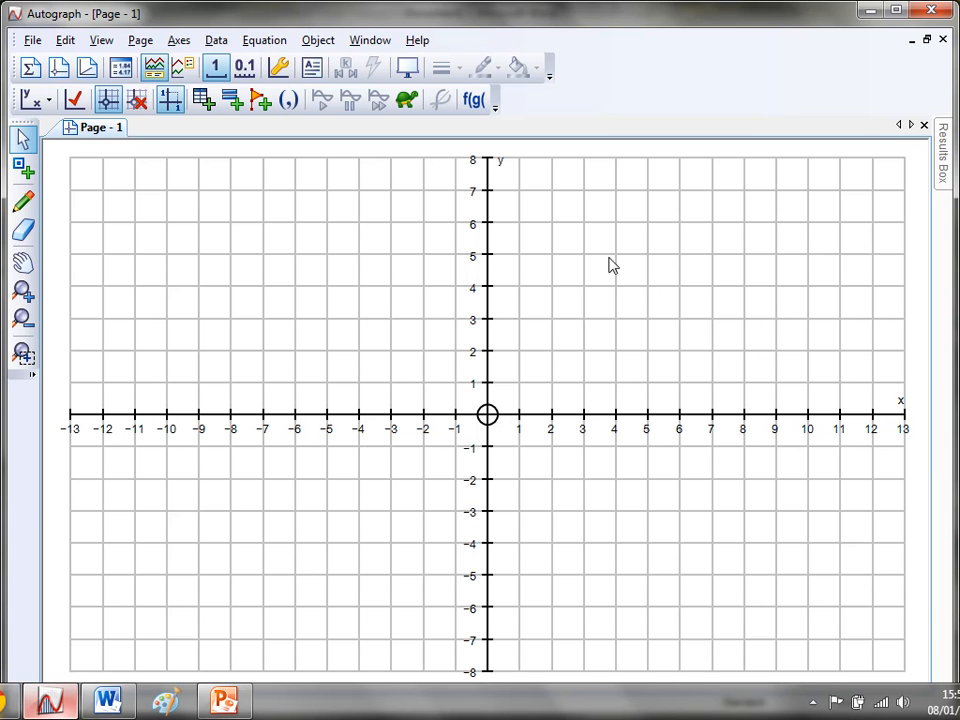
{"action": "mouse_move", "coordinate": [882, 106]}
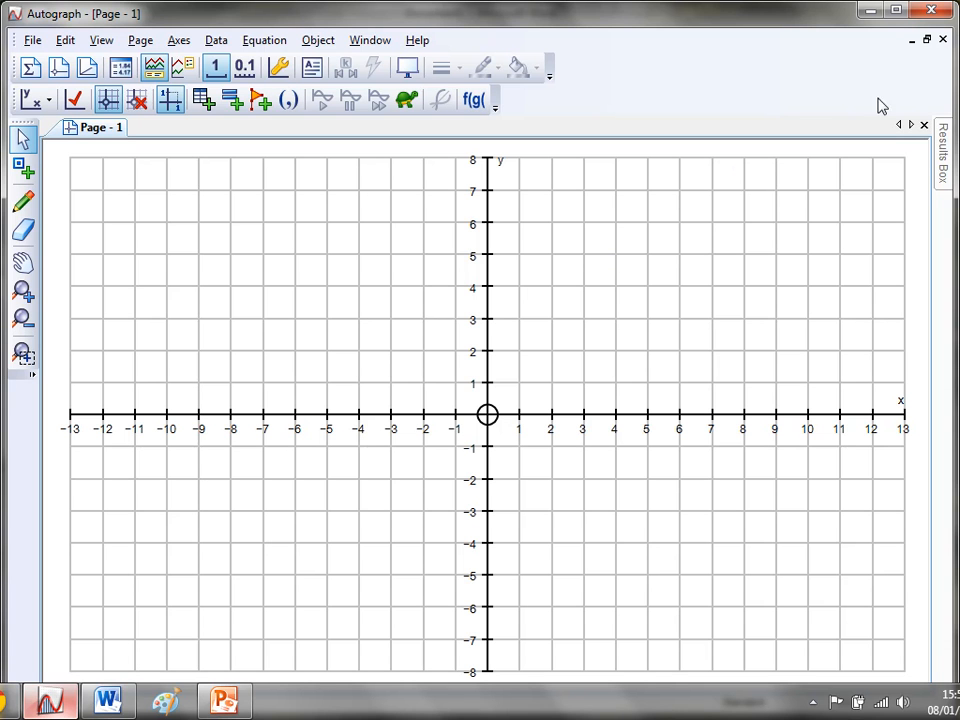
{"action": "mouse_move", "coordinate": [926, 40]}
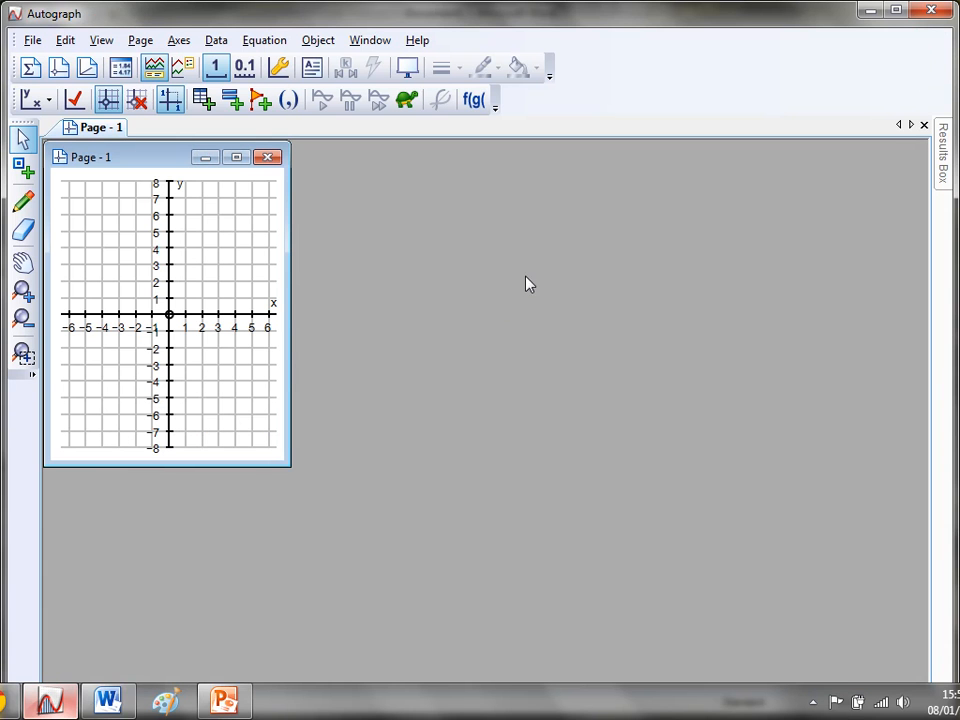
Resize the page window to a narrow, tall shape showing x -4 to 4 and y -8 to 8.
{"action": "left_click_drag", "start_coordinate": [290, 468], "coordinate": [320, 564]}
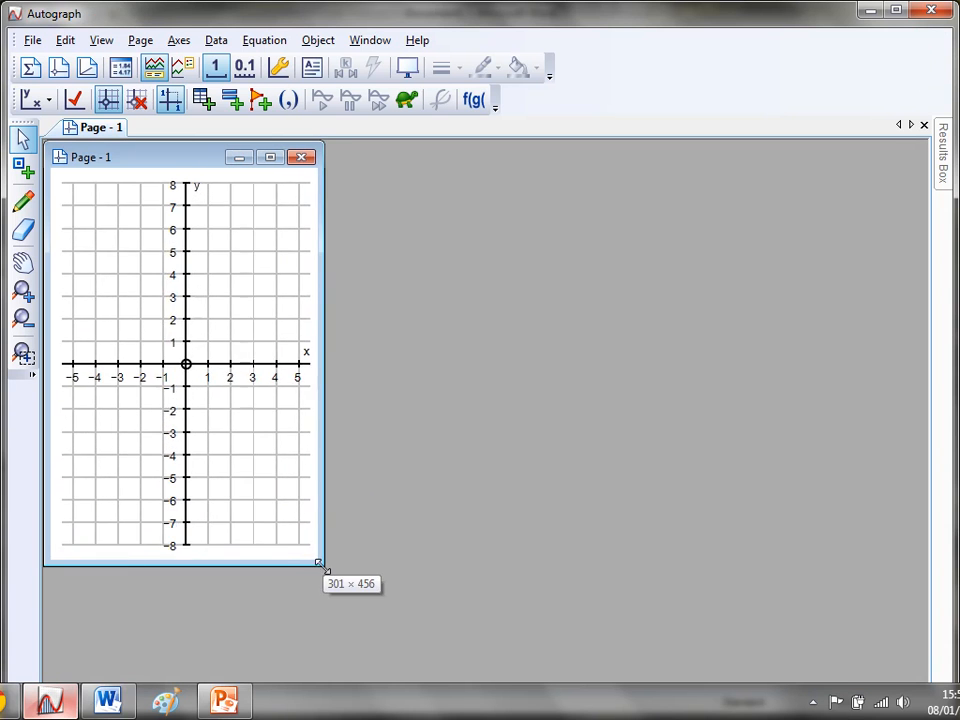
{"action": "left_click_drag", "start_coordinate": [318, 564], "coordinate": [388, 658]}
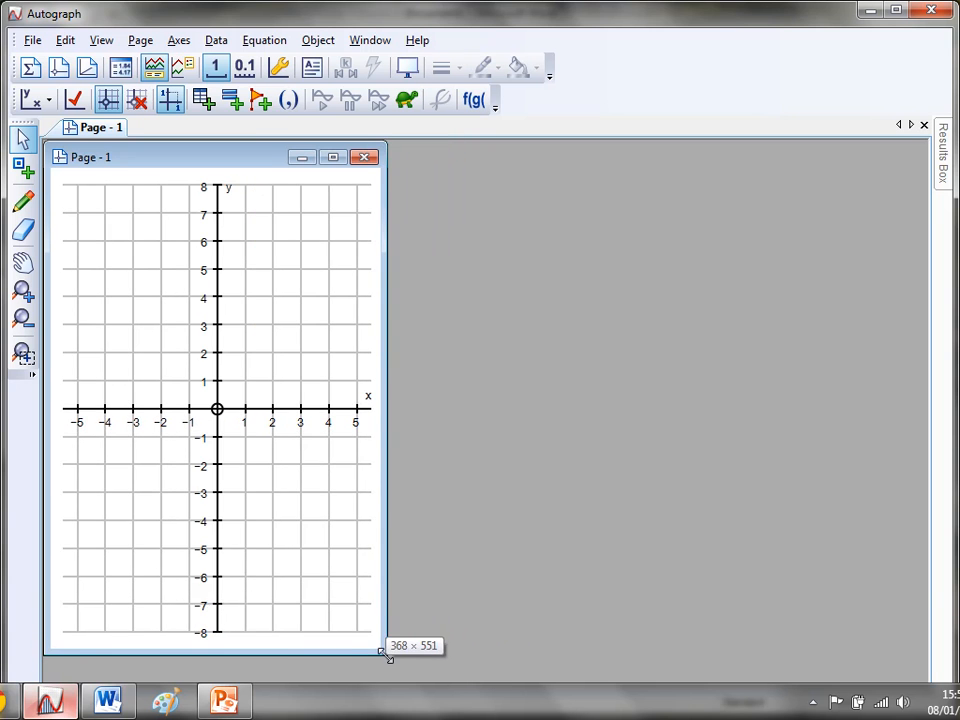
{"action": "left_click_drag", "start_coordinate": [388, 658], "coordinate": [344, 590]}
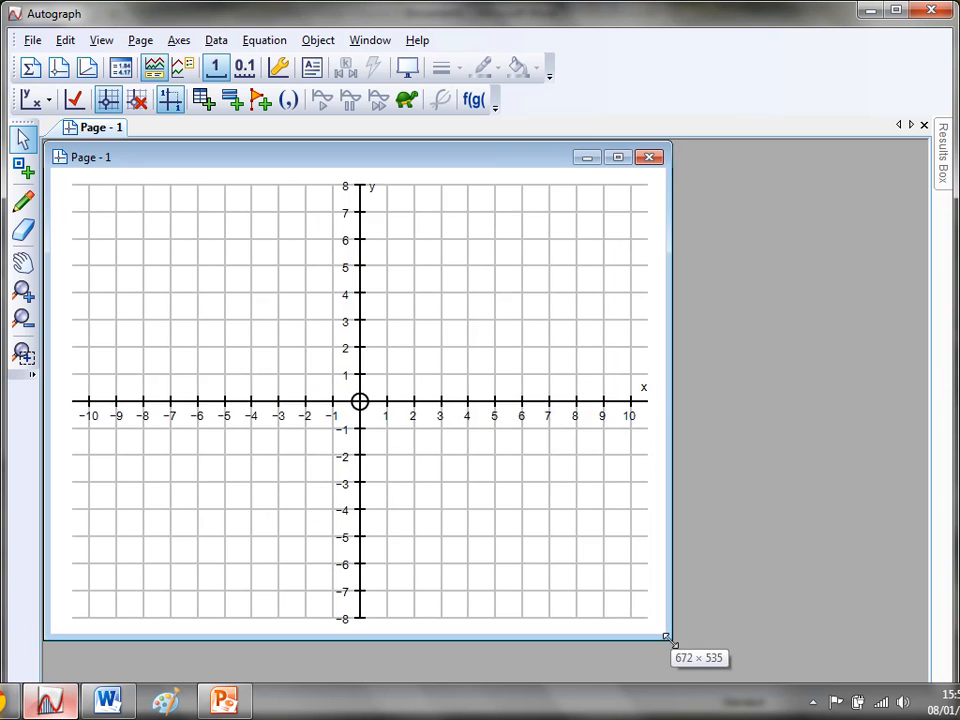
{"action": "left_click_drag", "start_coordinate": [668, 638], "coordinate": [330, 660]}
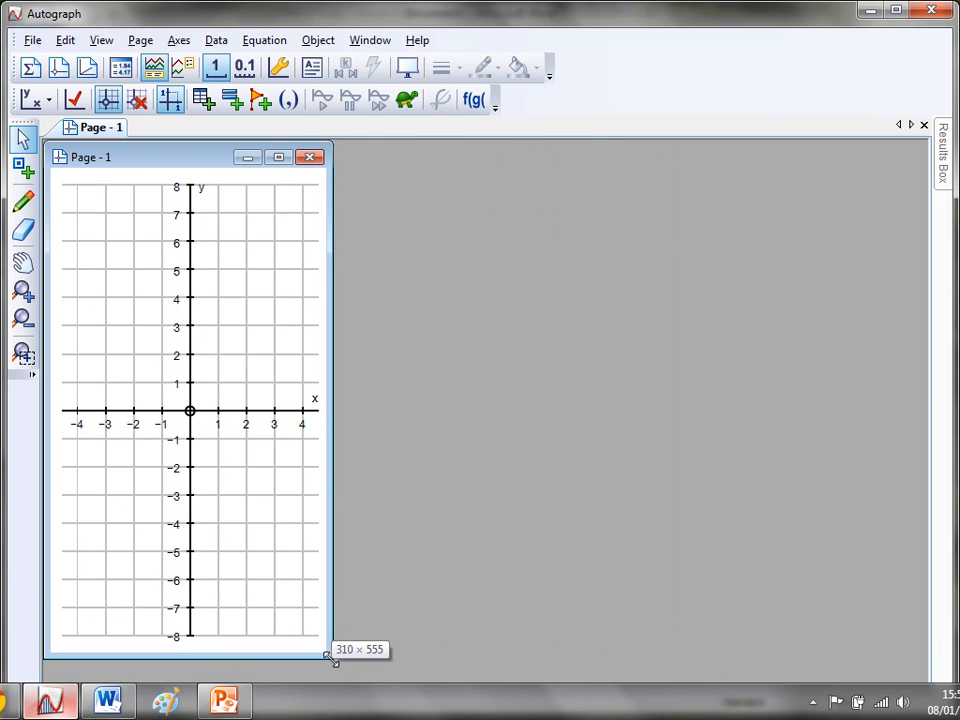
{"action": "left_click_drag", "start_coordinate": [328, 658], "coordinate": [332, 662]}
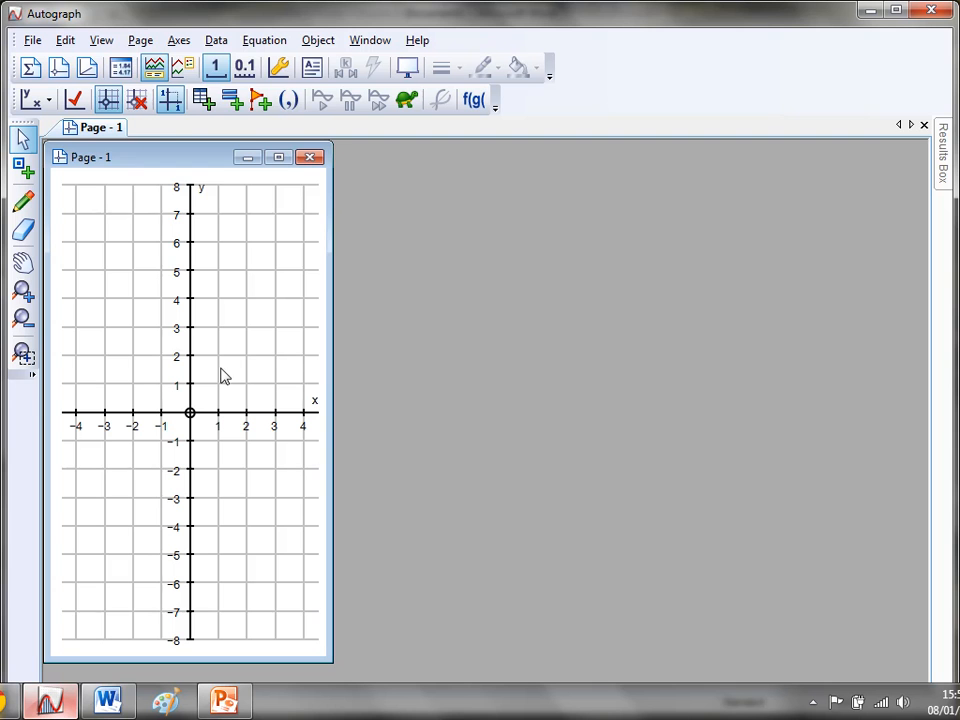
Bring up the Page menu's Copy Page (Bitmap) command for the narrow graph.
{"action": "left_click", "coordinate": [140, 40]}
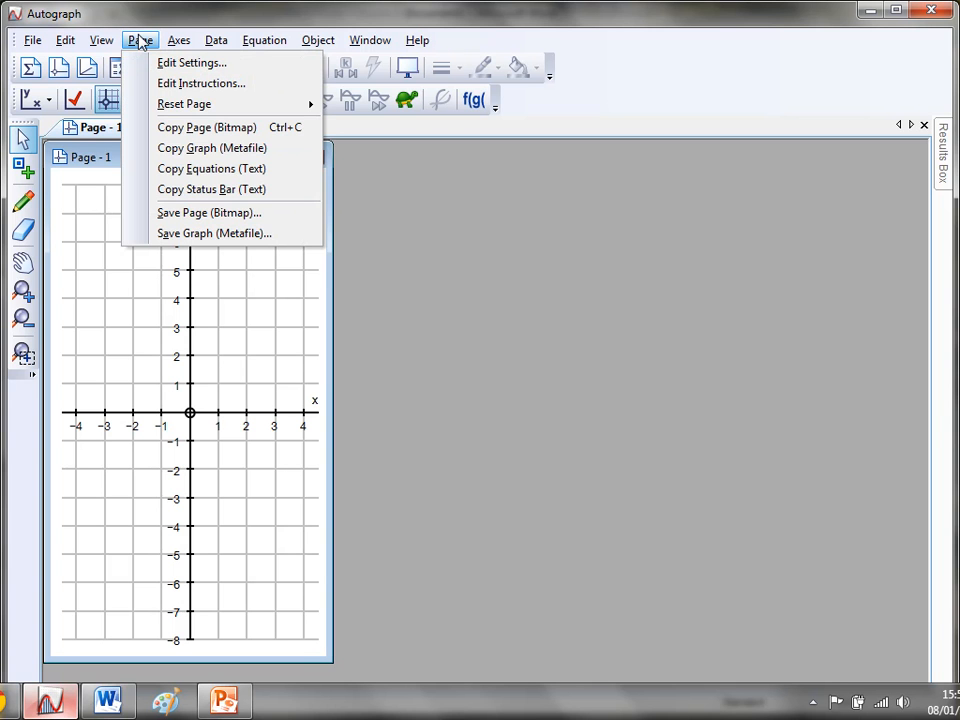
{"action": "left_click", "coordinate": [100, 40]}
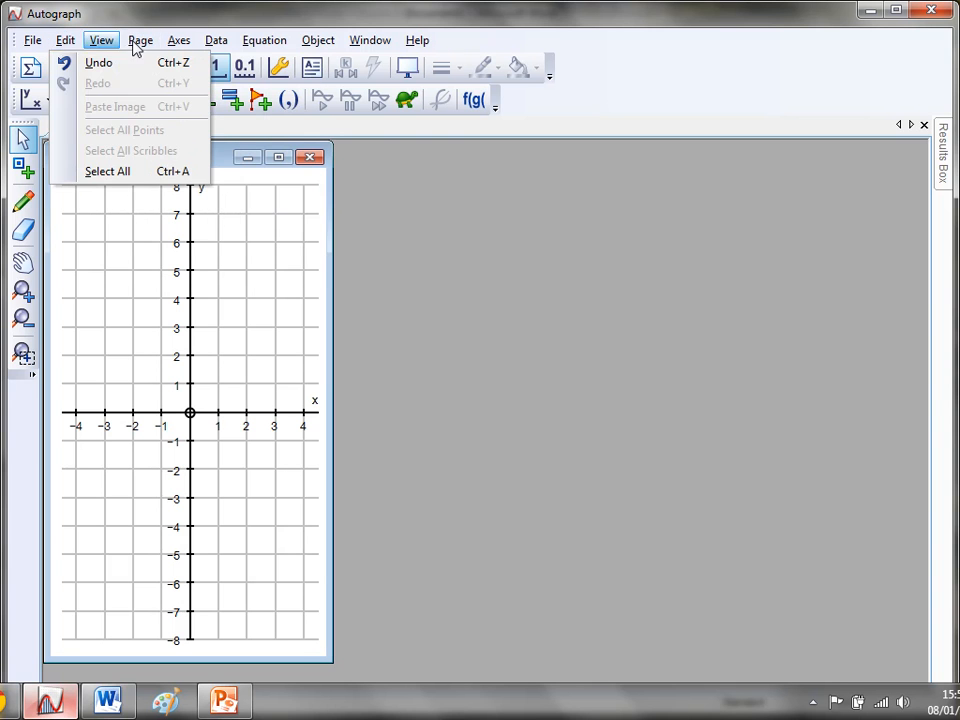
{"action": "left_click", "coordinate": [140, 40]}
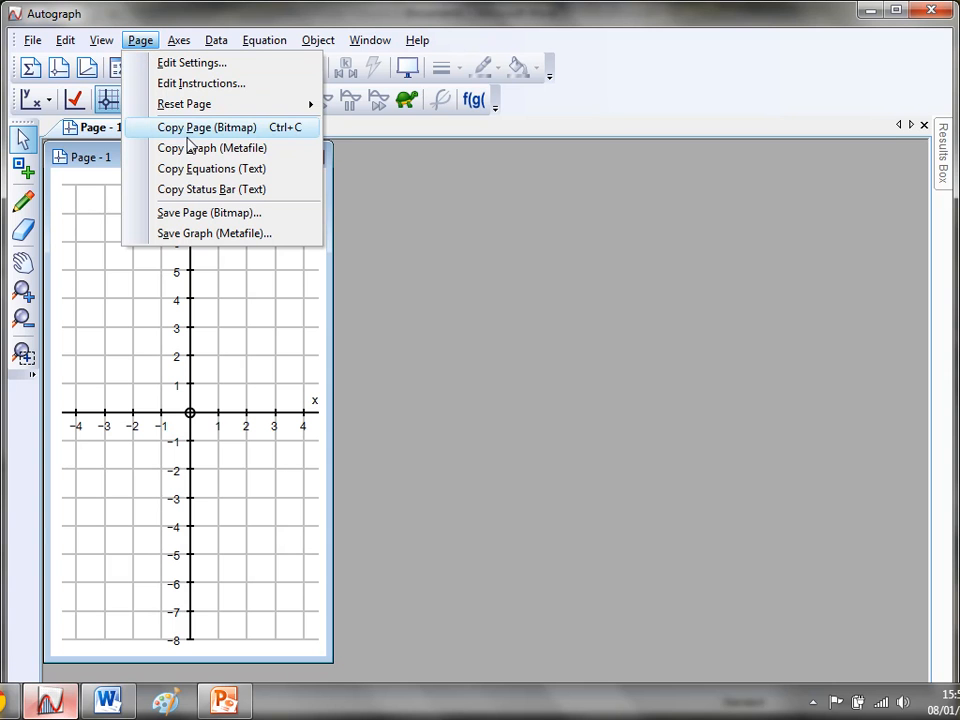
{"action": "mouse_move", "coordinate": [188, 136]}
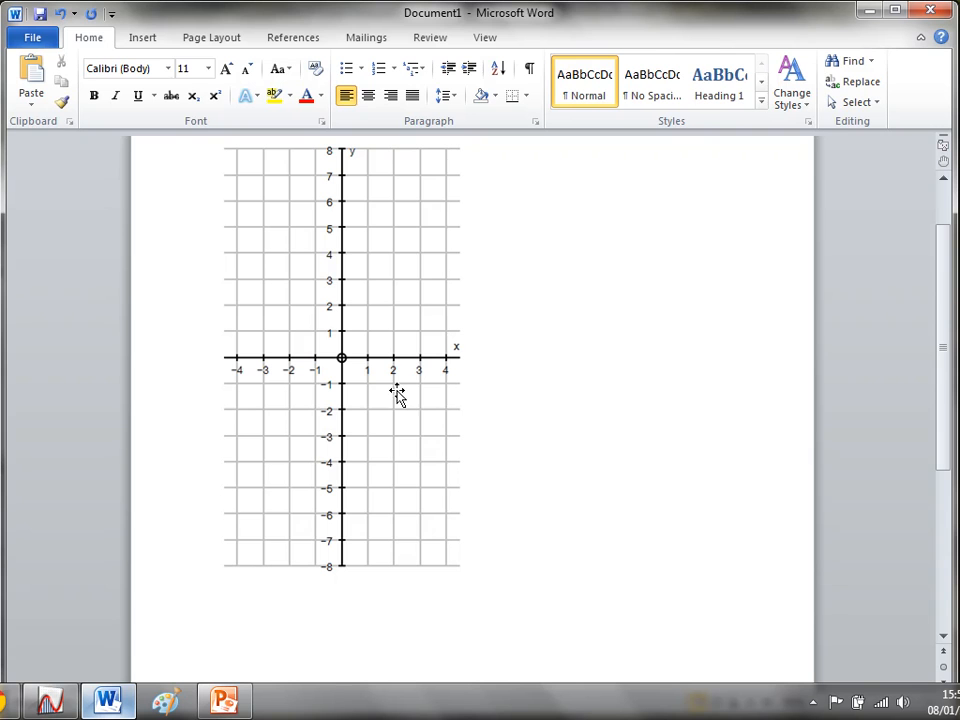
Select the pasted -4 to 4 by -8 to 8 grid picture in Word and shrink it.
{"action": "left_click", "coordinate": [398, 390]}
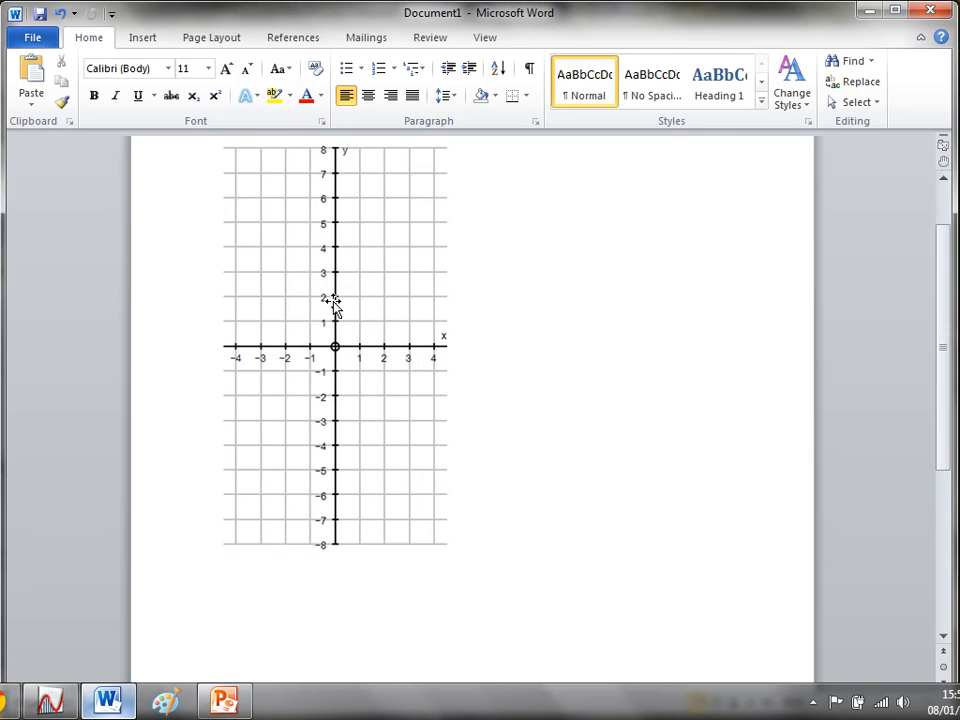
{"action": "mouse_move", "coordinate": [388, 362]}
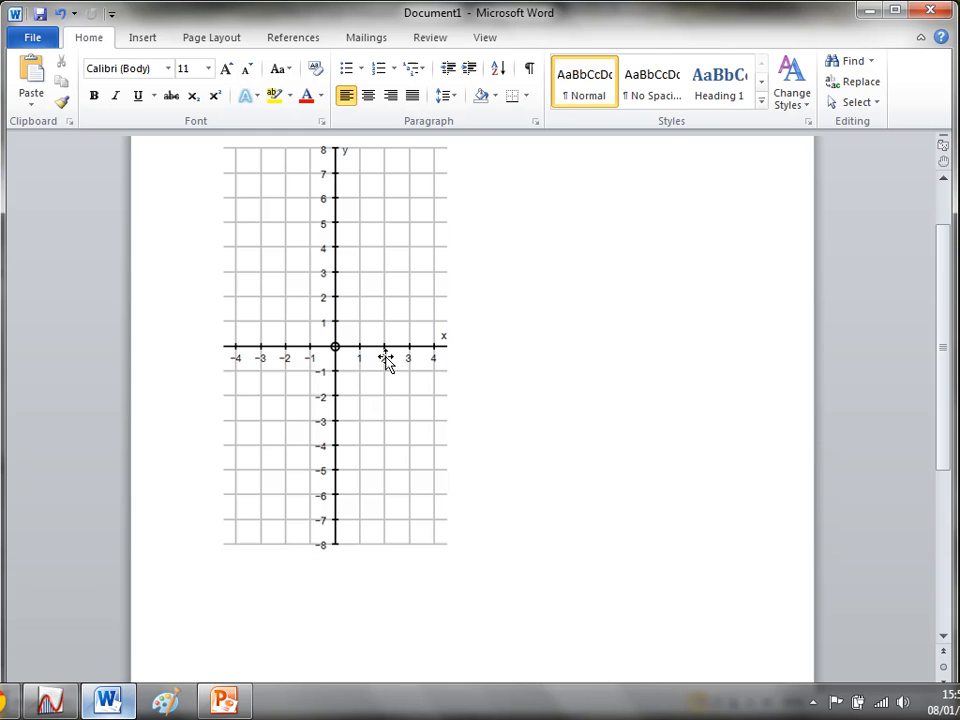
{"action": "scroll", "scroll_direction": "down", "scroll_amount": 3}
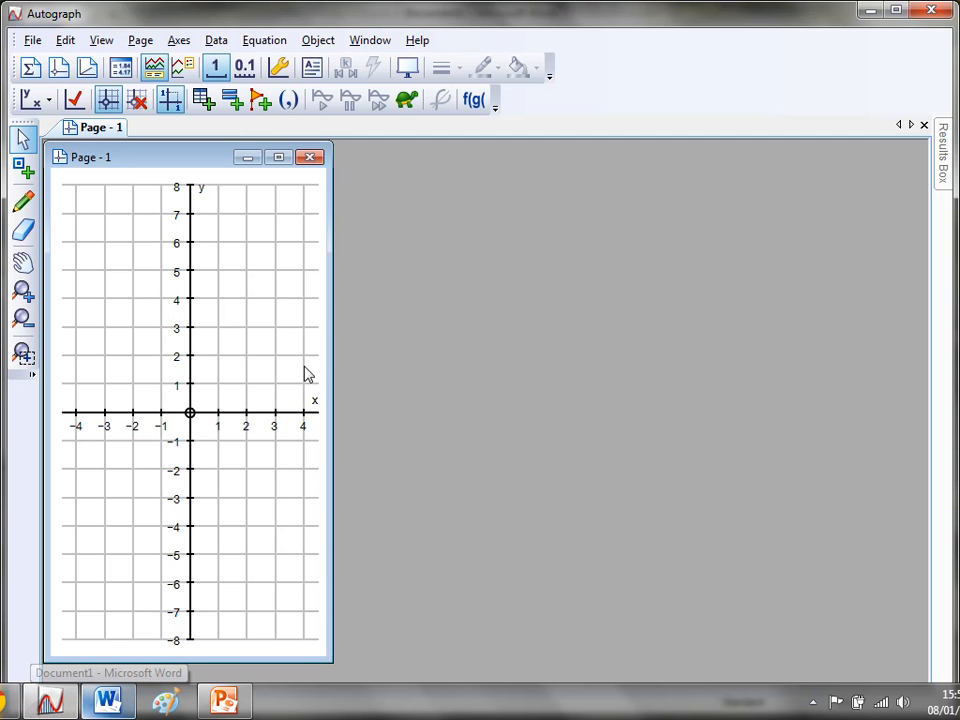
{"action": "mouse_move", "coordinate": [196, 258]}
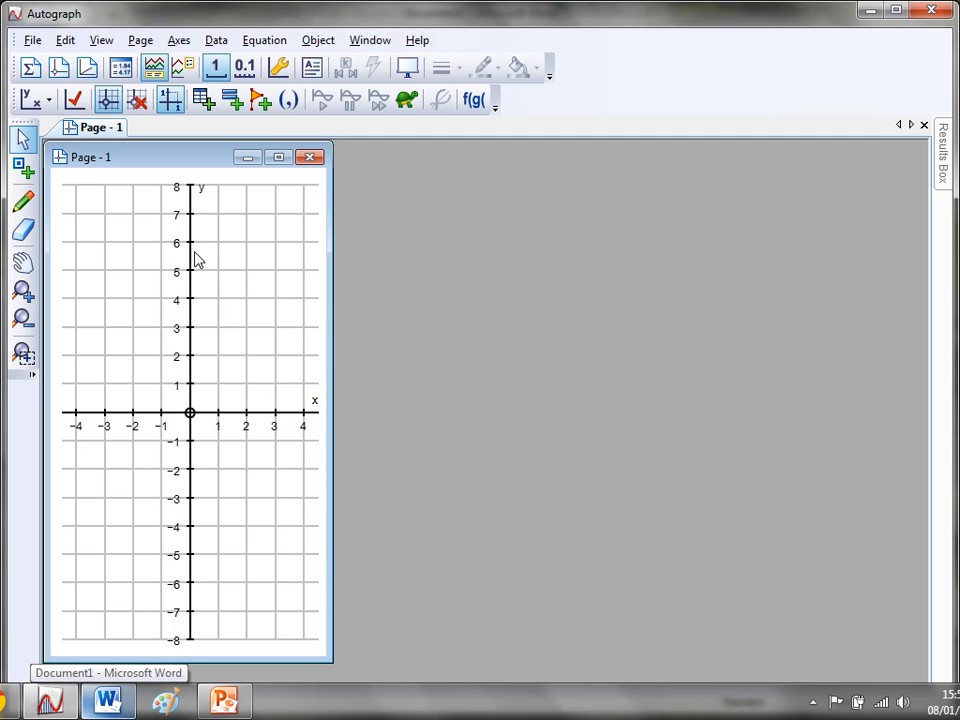
{"action": "mouse_move", "coordinate": [192, 244]}
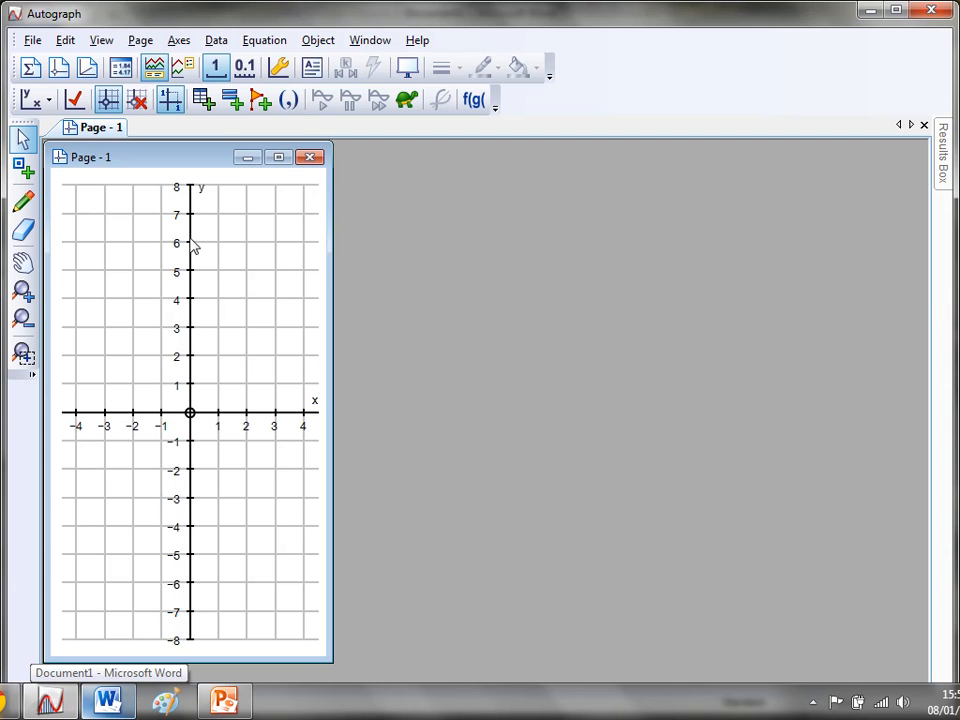
{"action": "left_click", "coordinate": [280, 68]}
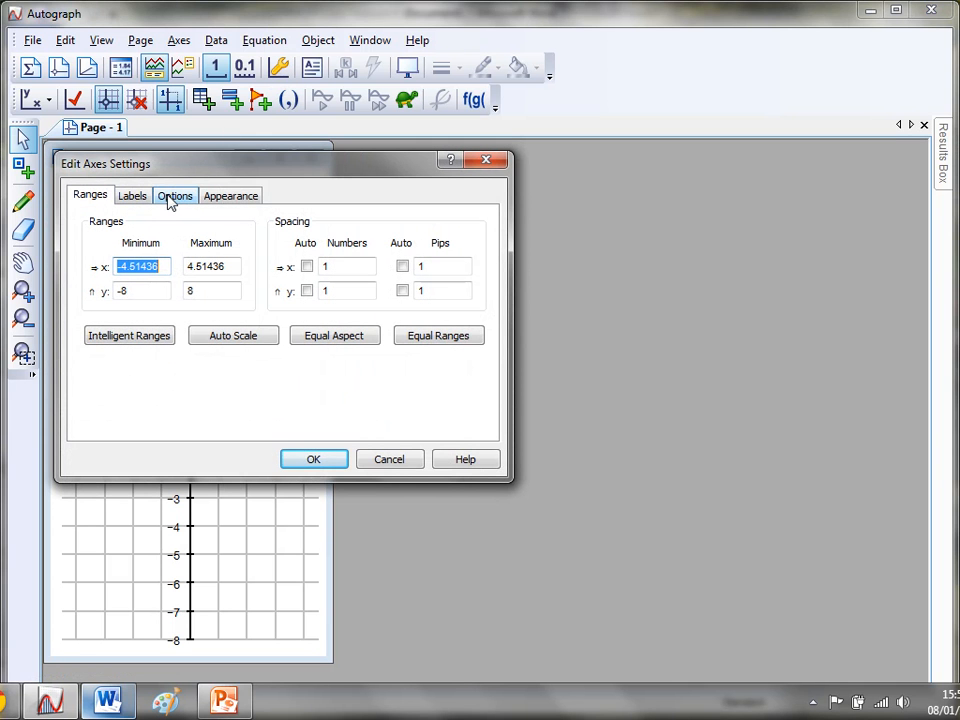
{"action": "left_click", "coordinate": [176, 196]}
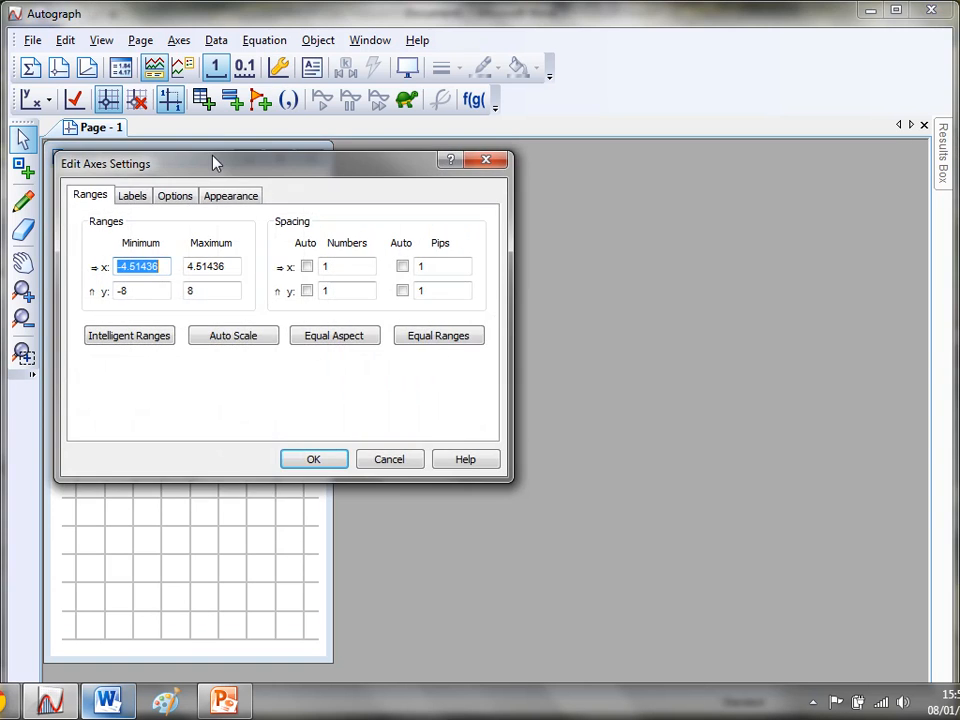
{"action": "left_click", "coordinate": [174, 194]}
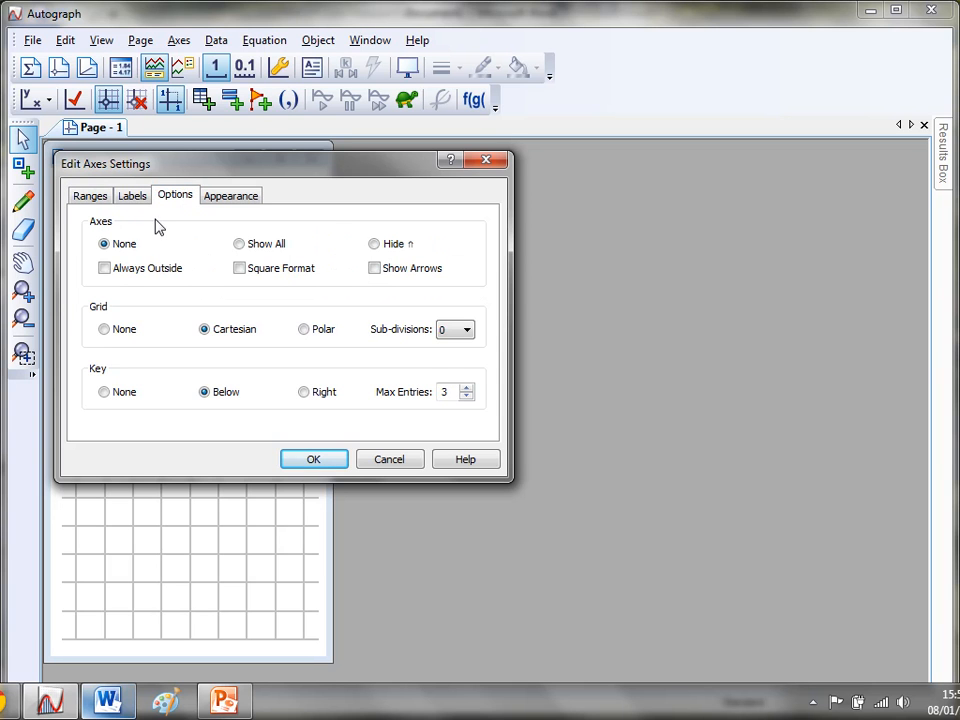
{"action": "mouse_move", "coordinate": [226, 296]}
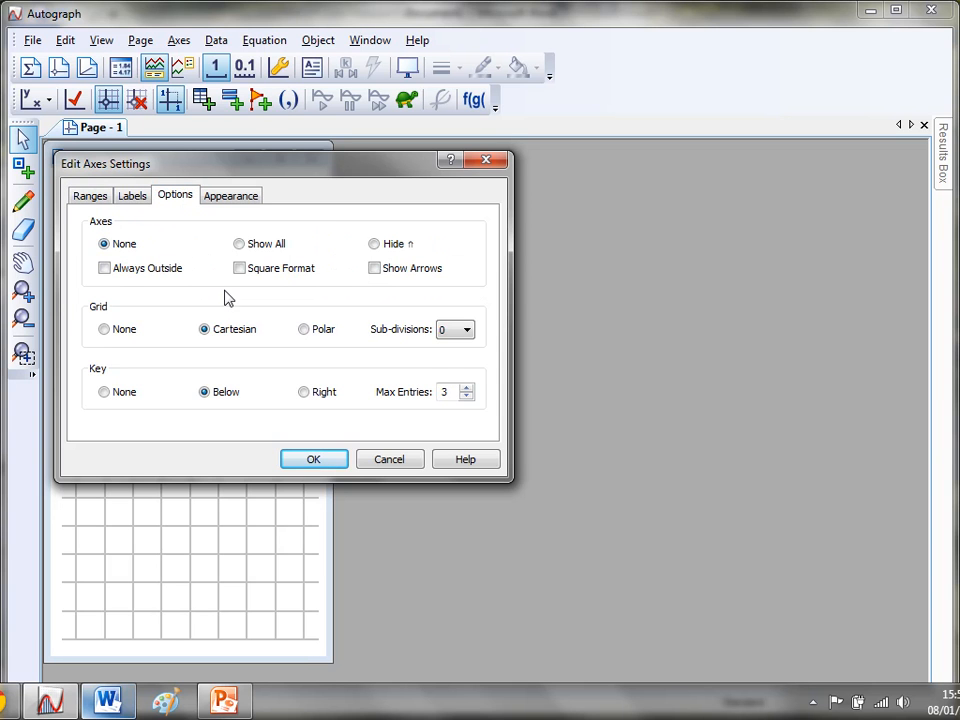
{"action": "left_click", "coordinate": [240, 244]}
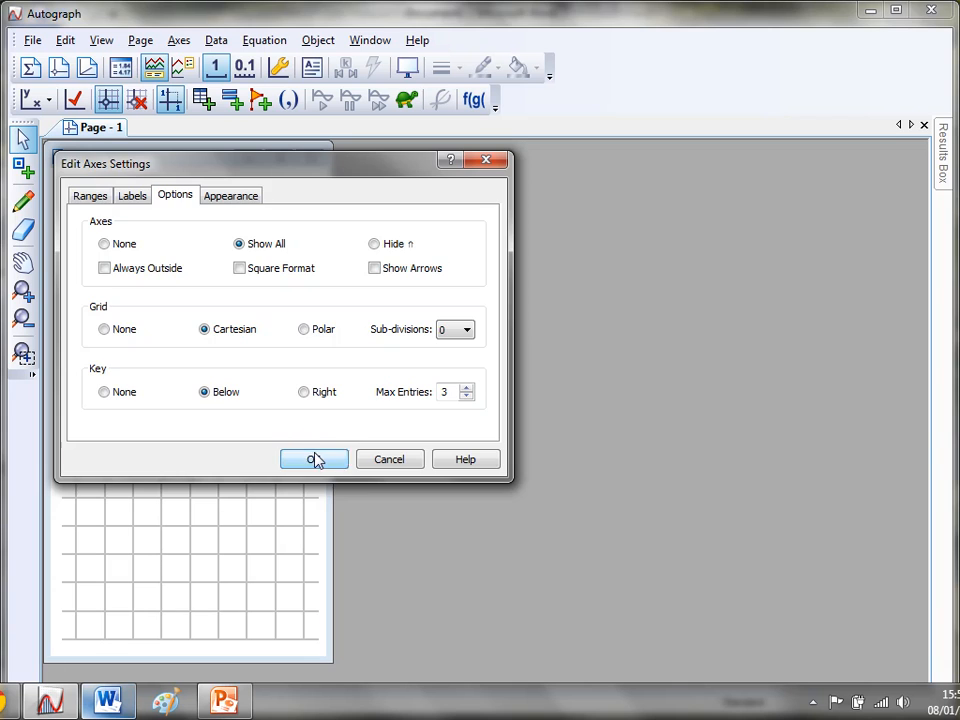
{"action": "left_click", "coordinate": [314, 458]}
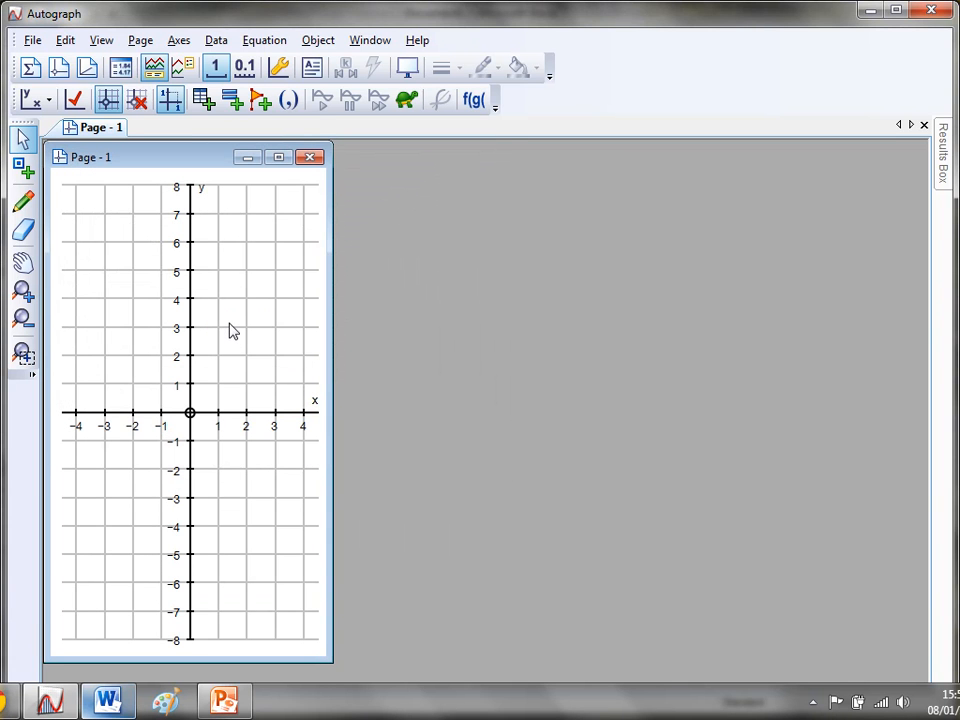
{"action": "mouse_move", "coordinate": [286, 292]}
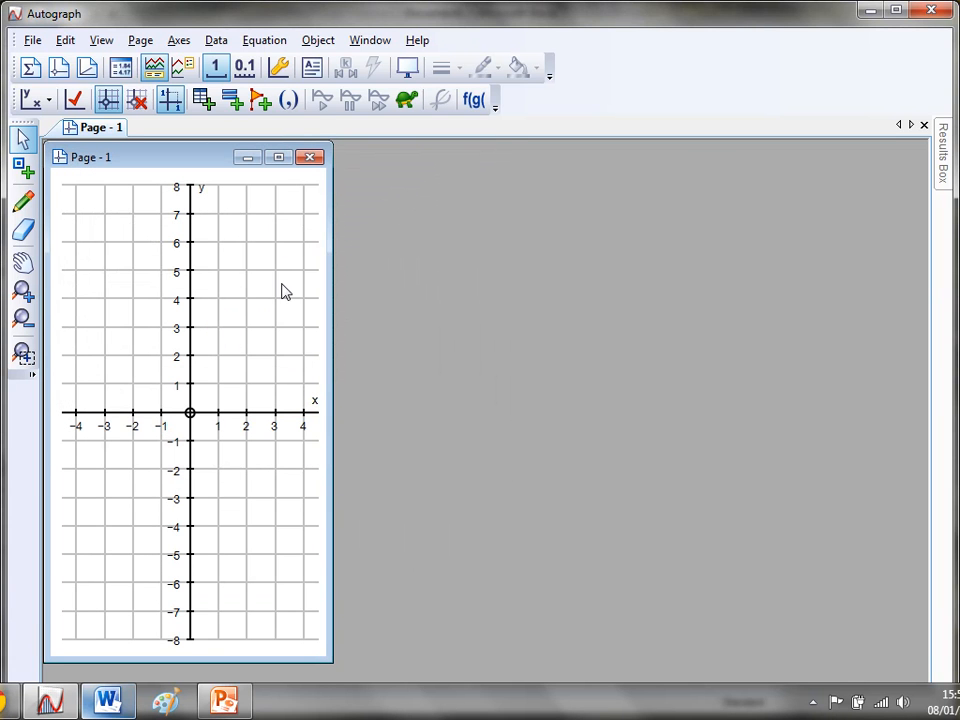
{"action": "mouse_move", "coordinate": [178, 196]}
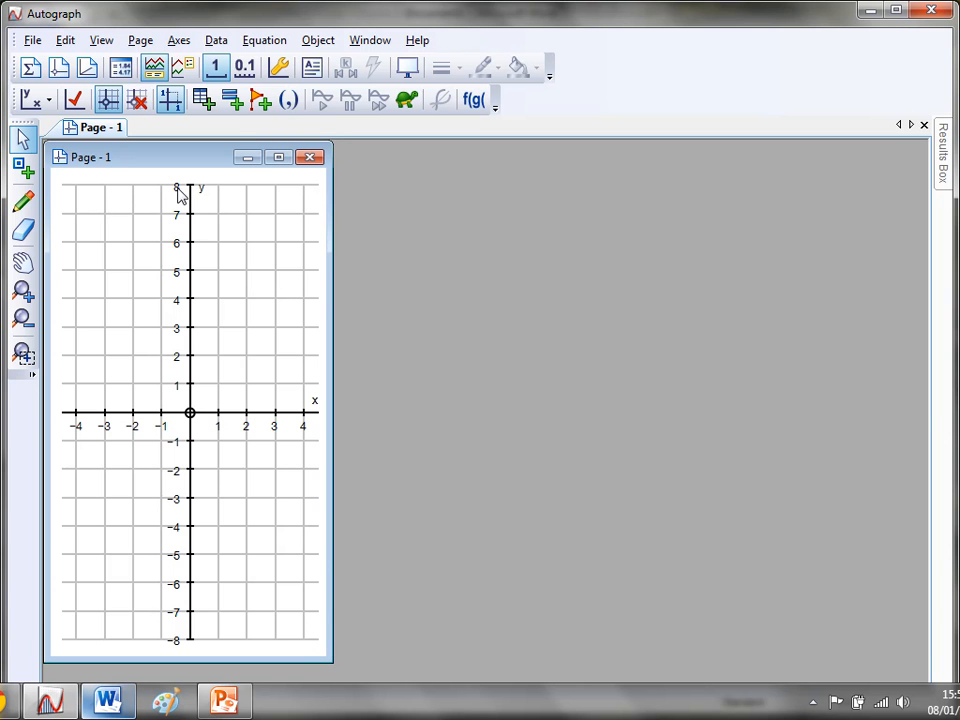
{"action": "mouse_move", "coordinate": [278, 68]}
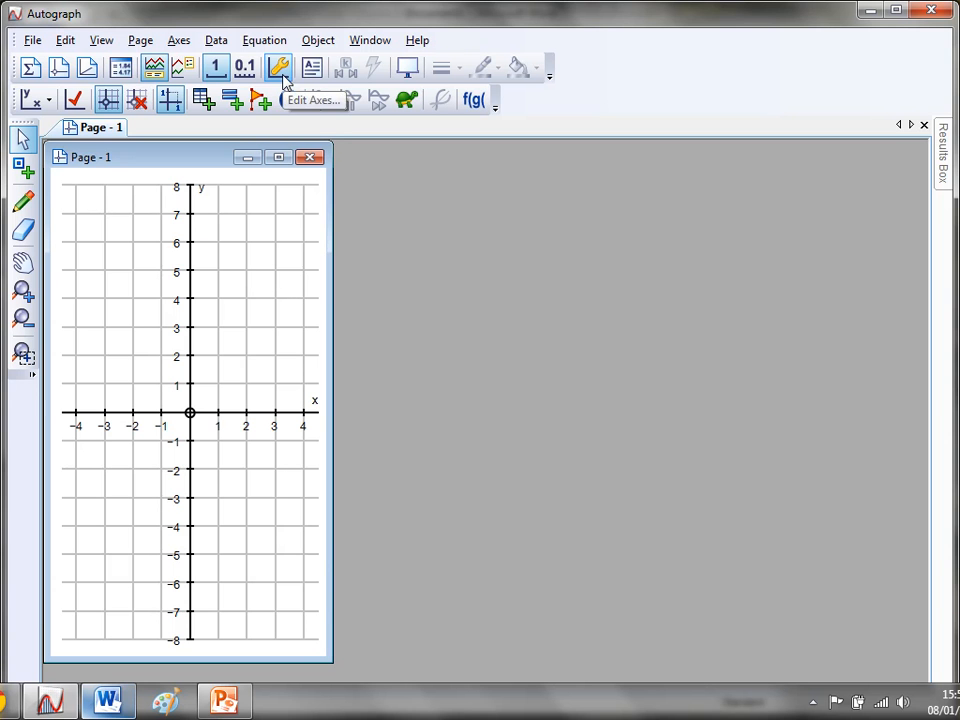
{"action": "left_click", "coordinate": [278, 68]}
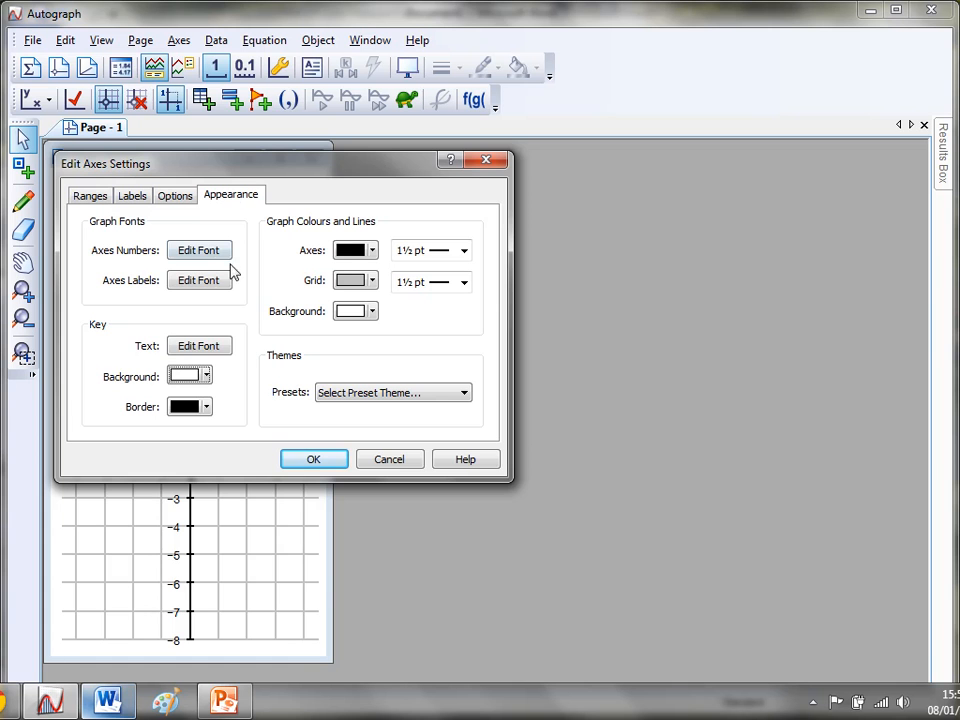
{"action": "left_click", "coordinate": [200, 250]}
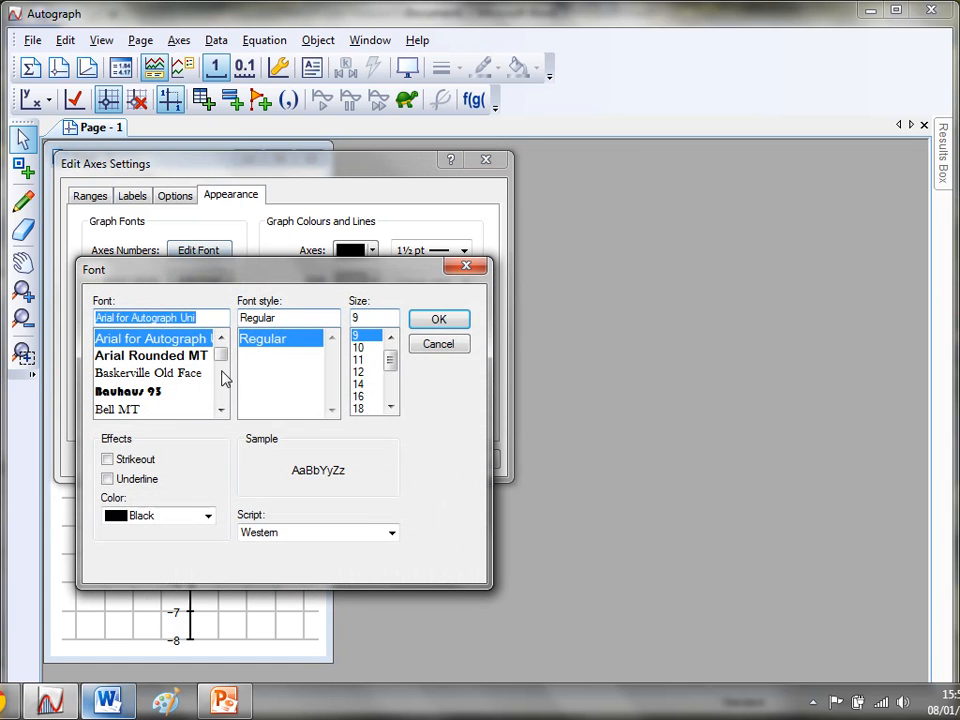
{"action": "left_click", "coordinate": [208, 516]}
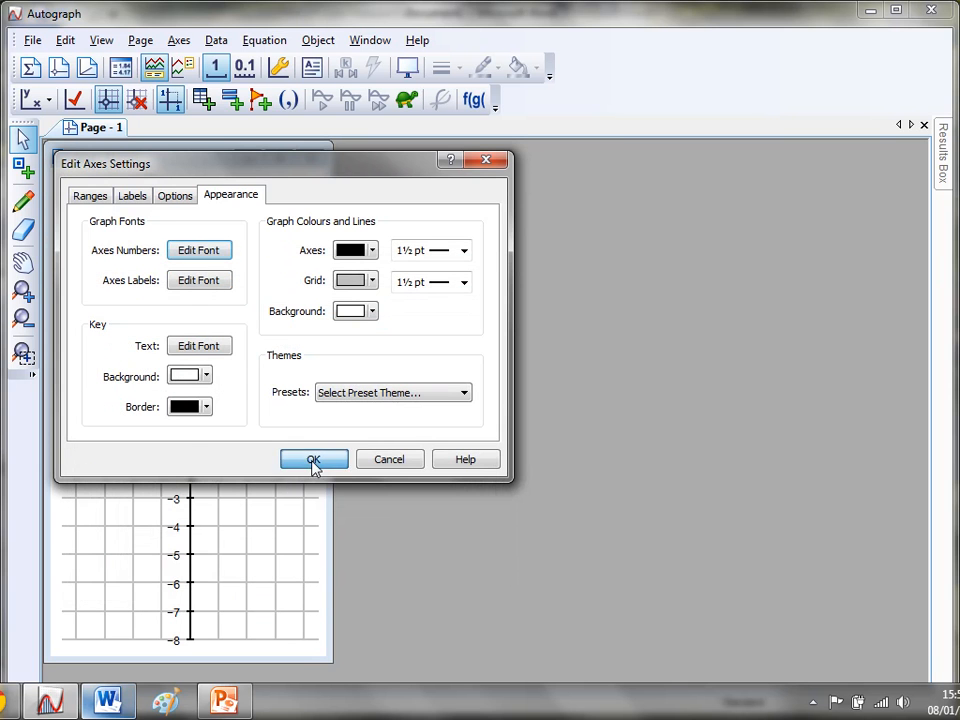
{"action": "left_click", "coordinate": [312, 458]}
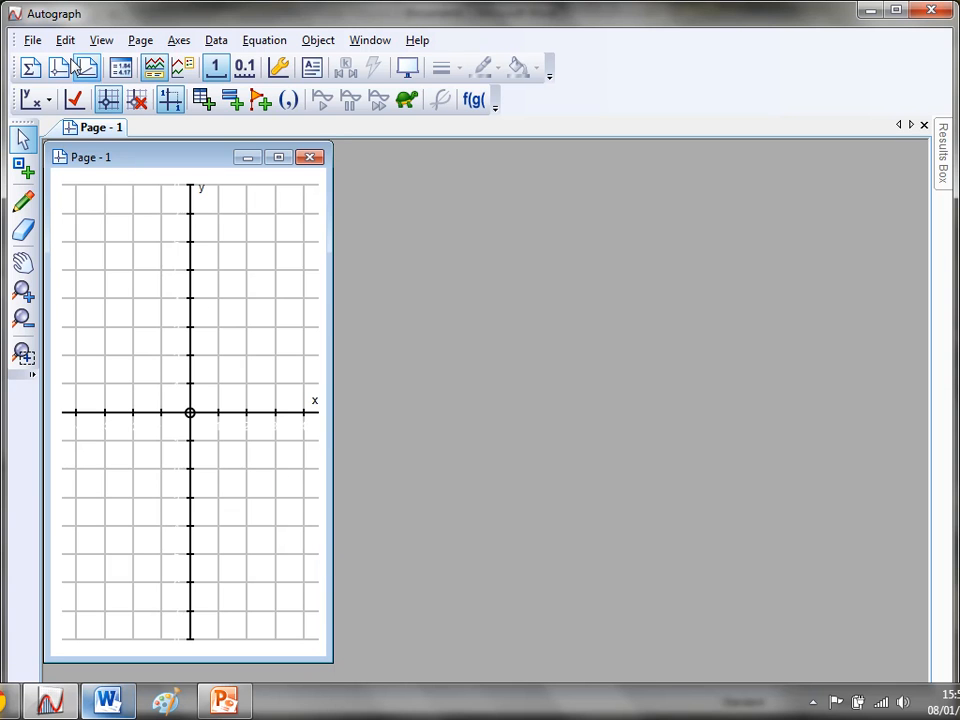
{"action": "left_click", "coordinate": [88, 68]}
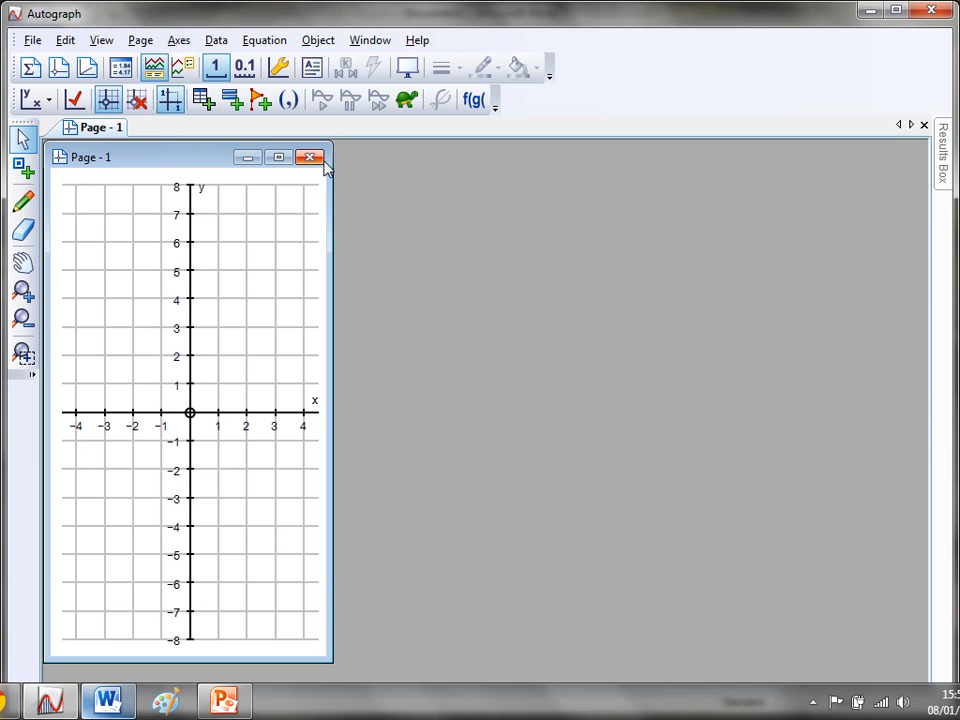
{"action": "mouse_move", "coordinate": [280, 68]}
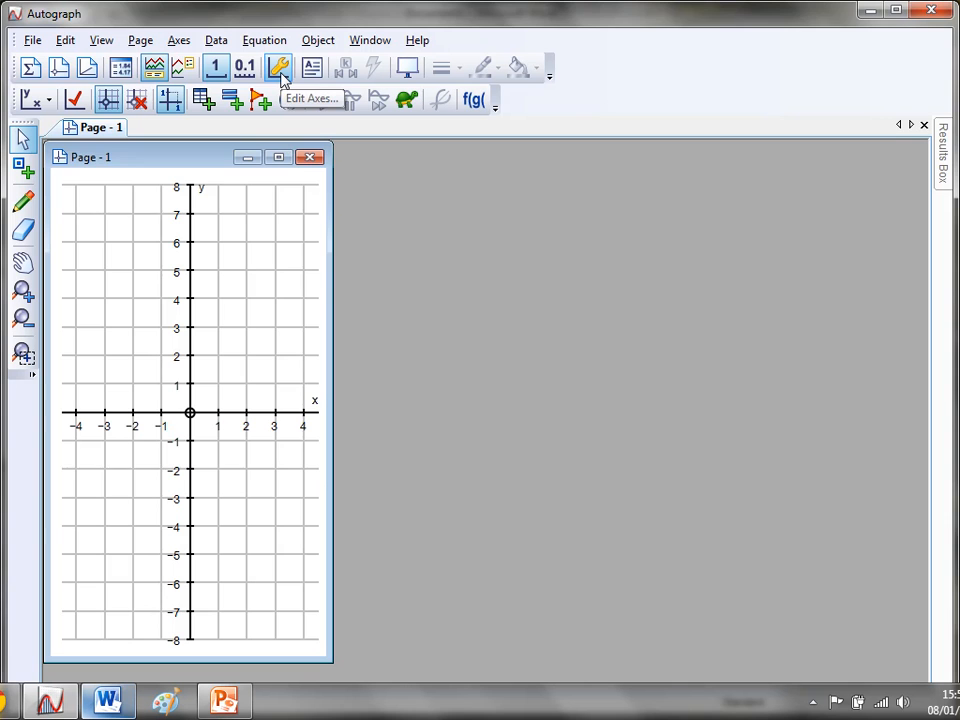
Apply the Graph Paper preset theme: green axes and grid on a cream background.
{"action": "left_click", "coordinate": [278, 66]}
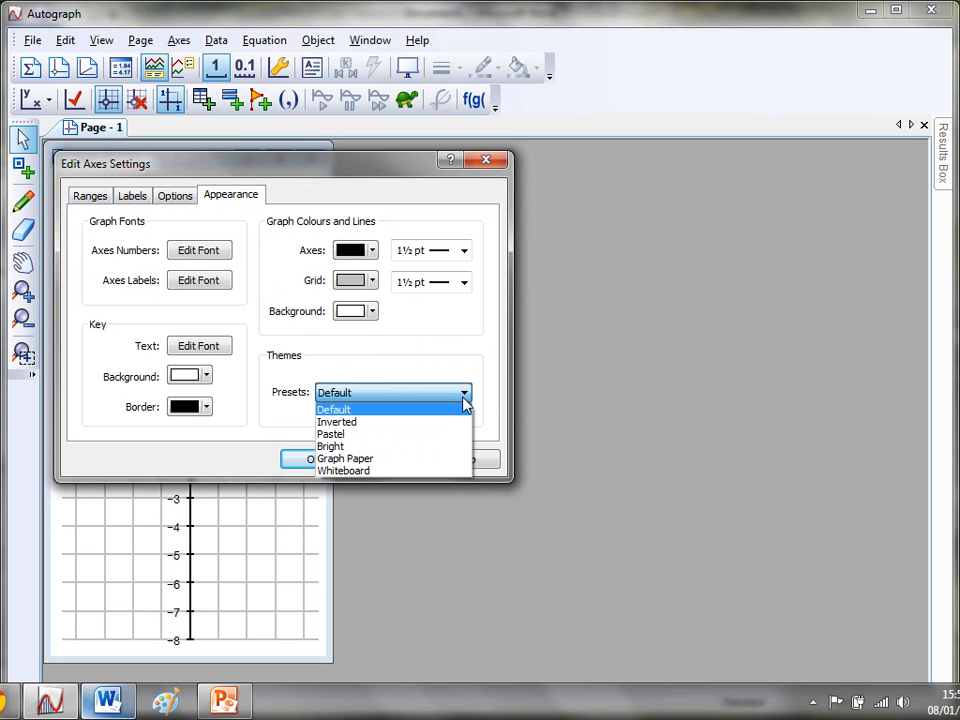
{"action": "left_click", "coordinate": [344, 458]}
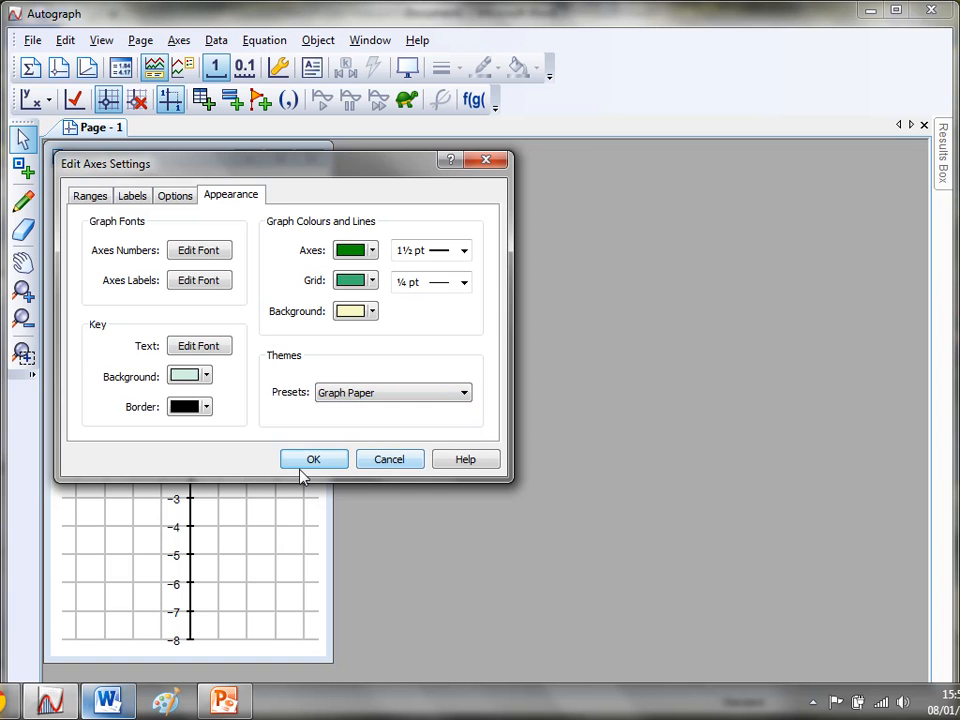
{"action": "left_click", "coordinate": [312, 458]}
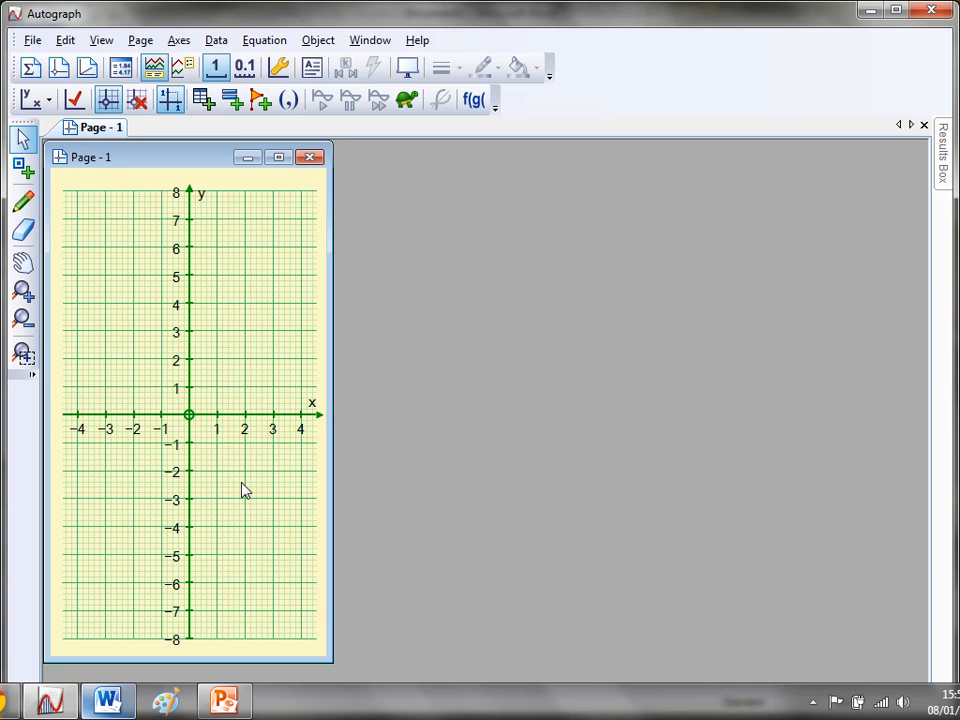
{"action": "mouse_move", "coordinate": [238, 592]}
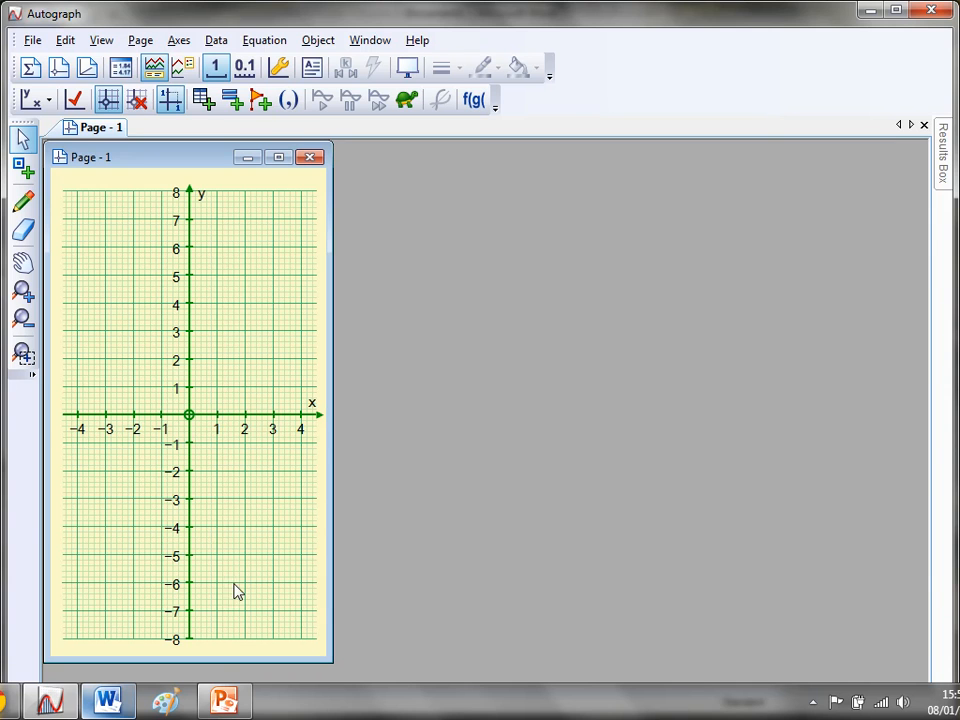
Switch to the Straight Line Treasure Hunt Cards deck showing answer slides with red lines.
{"action": "left_click", "coordinate": [224, 700]}
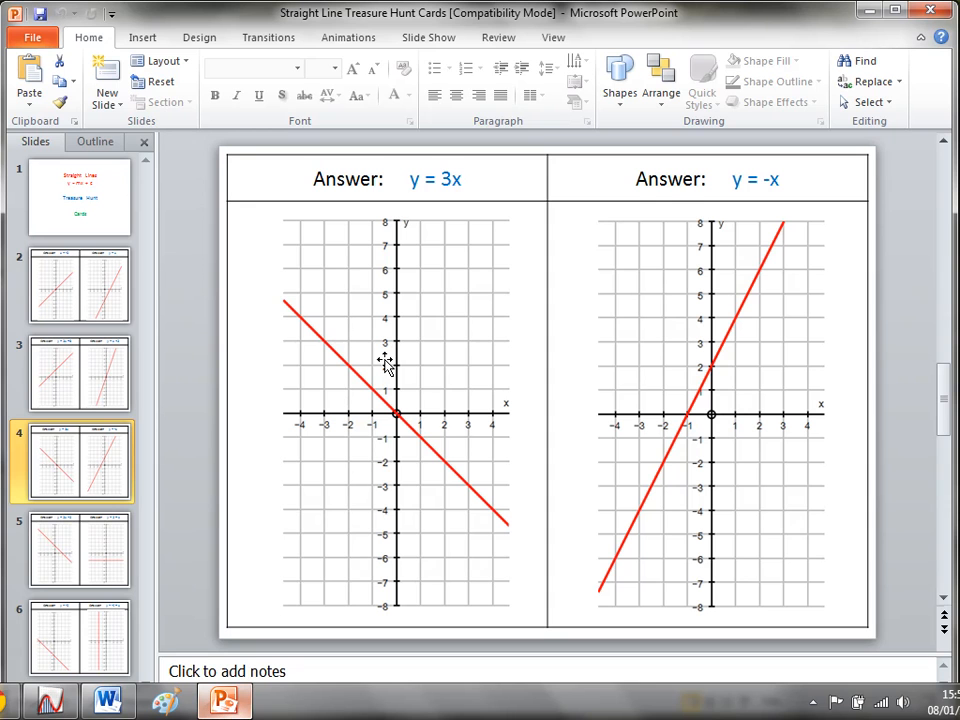
{"action": "mouse_move", "coordinate": [224, 348]}
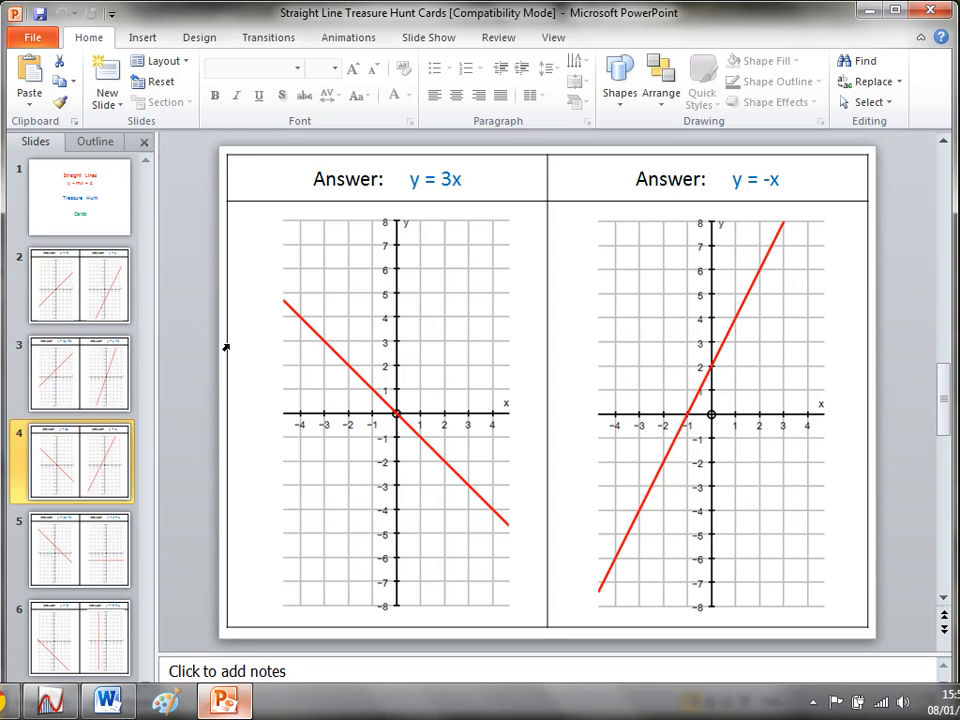
{"action": "mouse_move", "coordinate": [428, 312]}
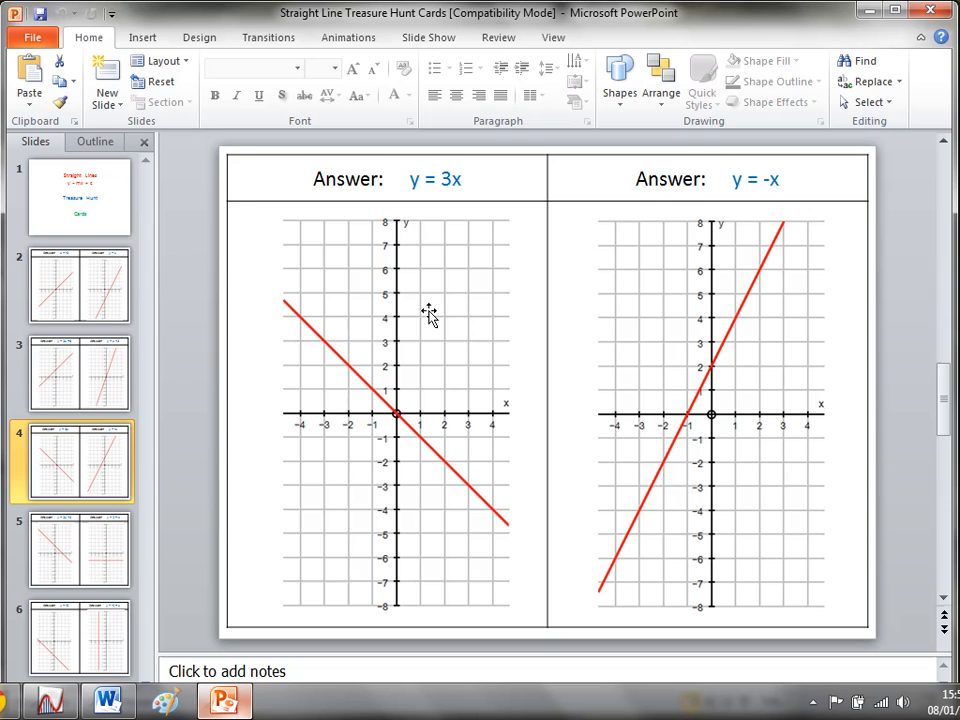